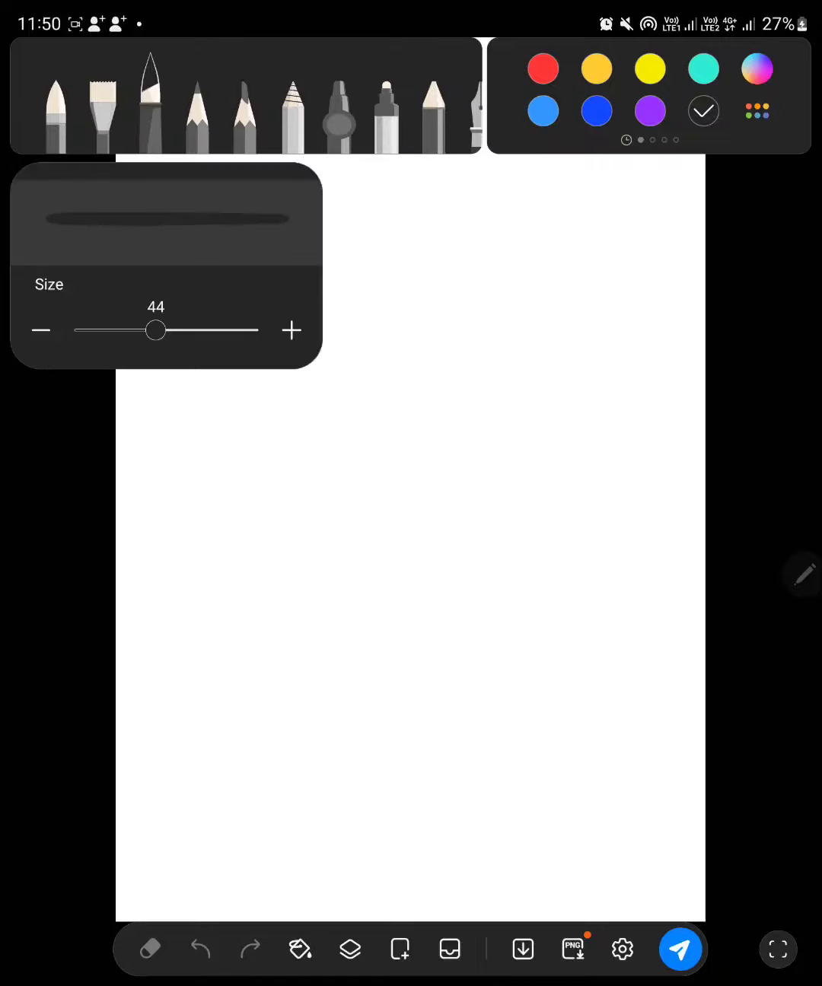
Step: Draw a small arch stroke near the top-left of the blank page with the size-44 brush
drag(175, 229, 163, 327)
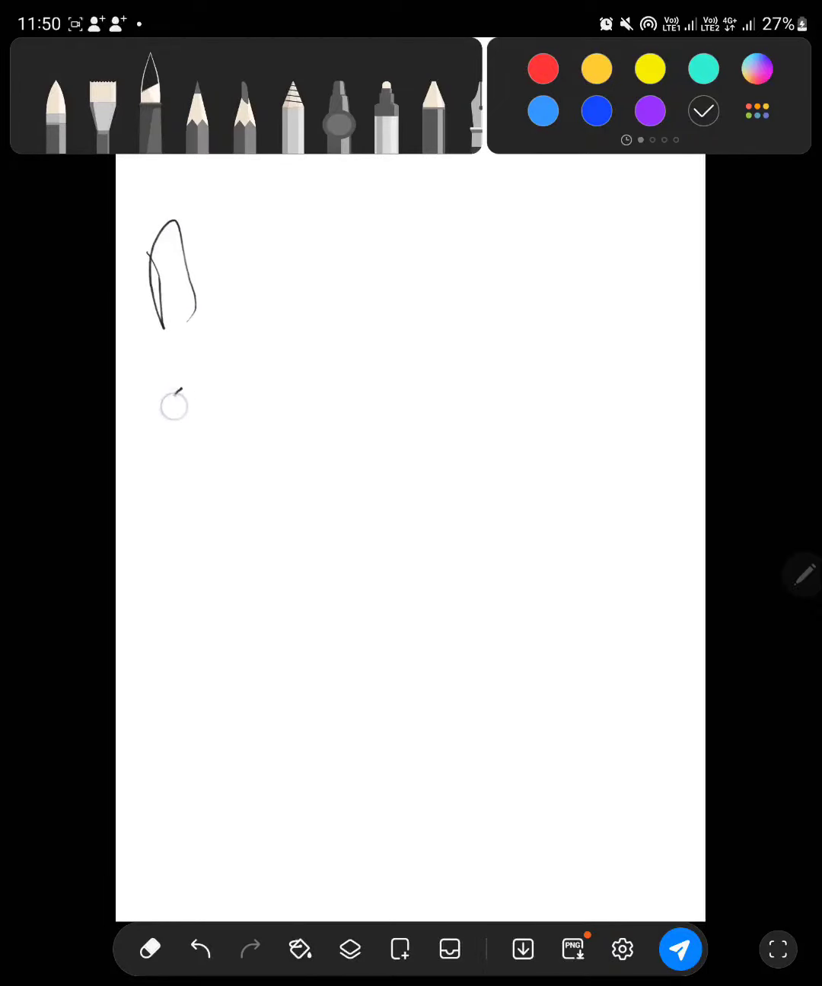
Step: Draw a long horizontal timeline, label both ends, and run a wave across it
drag(179, 400, 647, 377)
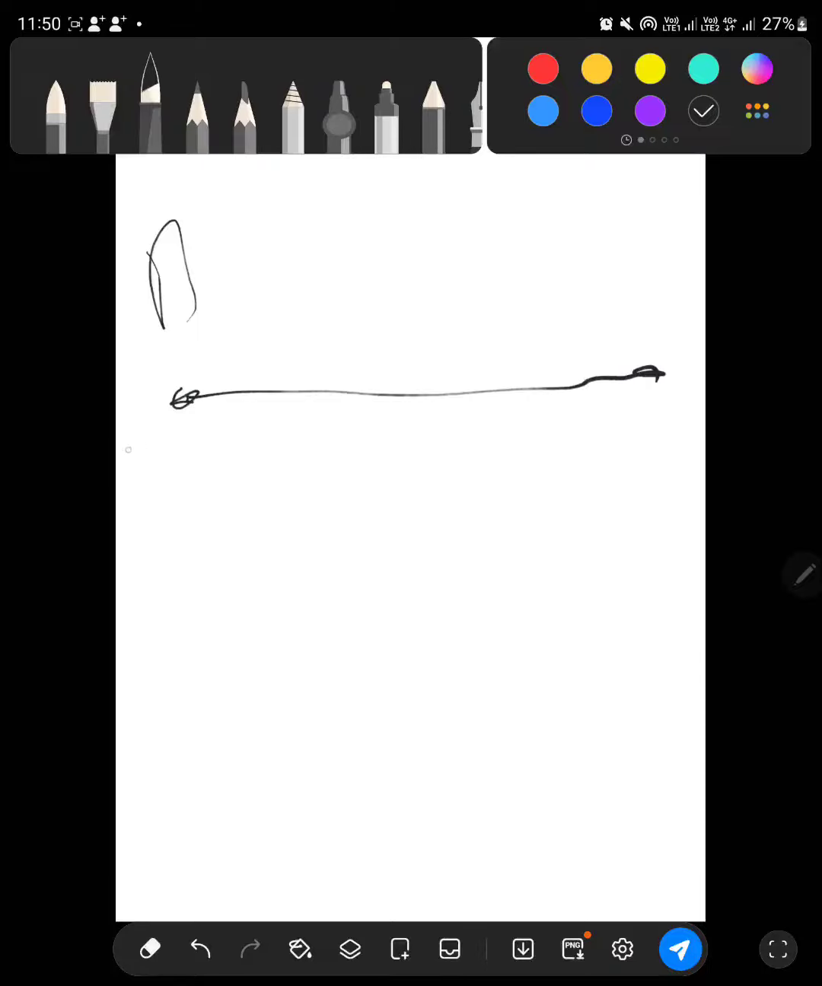
drag(137, 457, 205, 457)
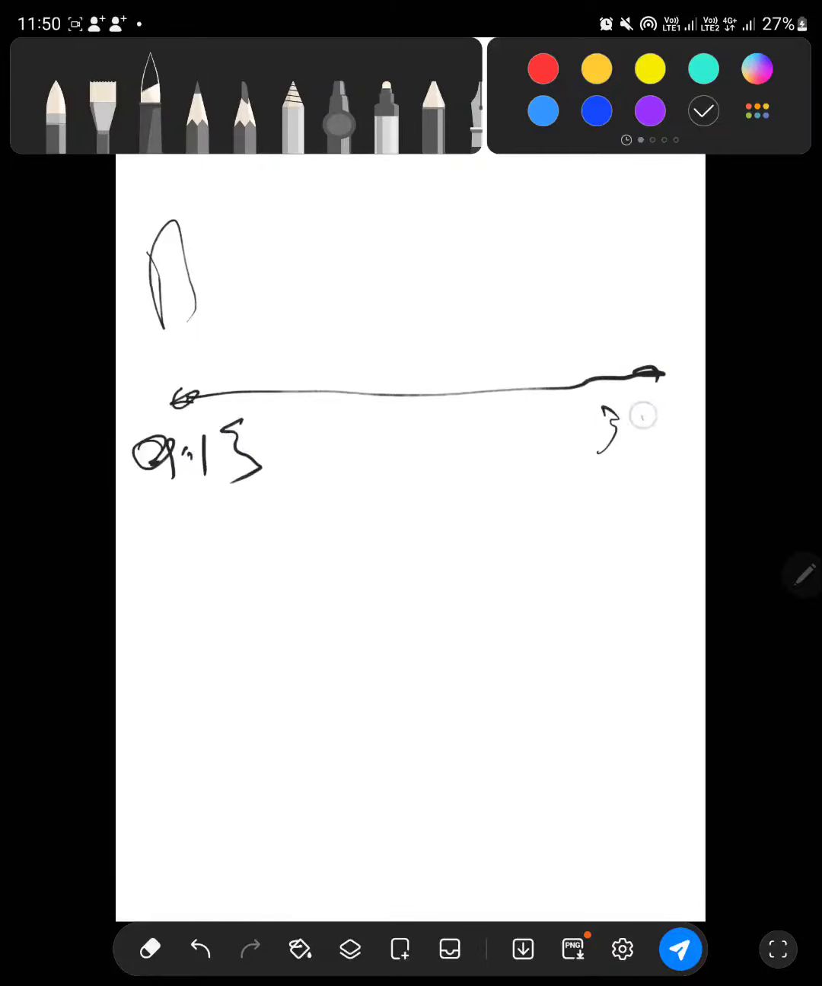
drag(609, 427, 685, 442)
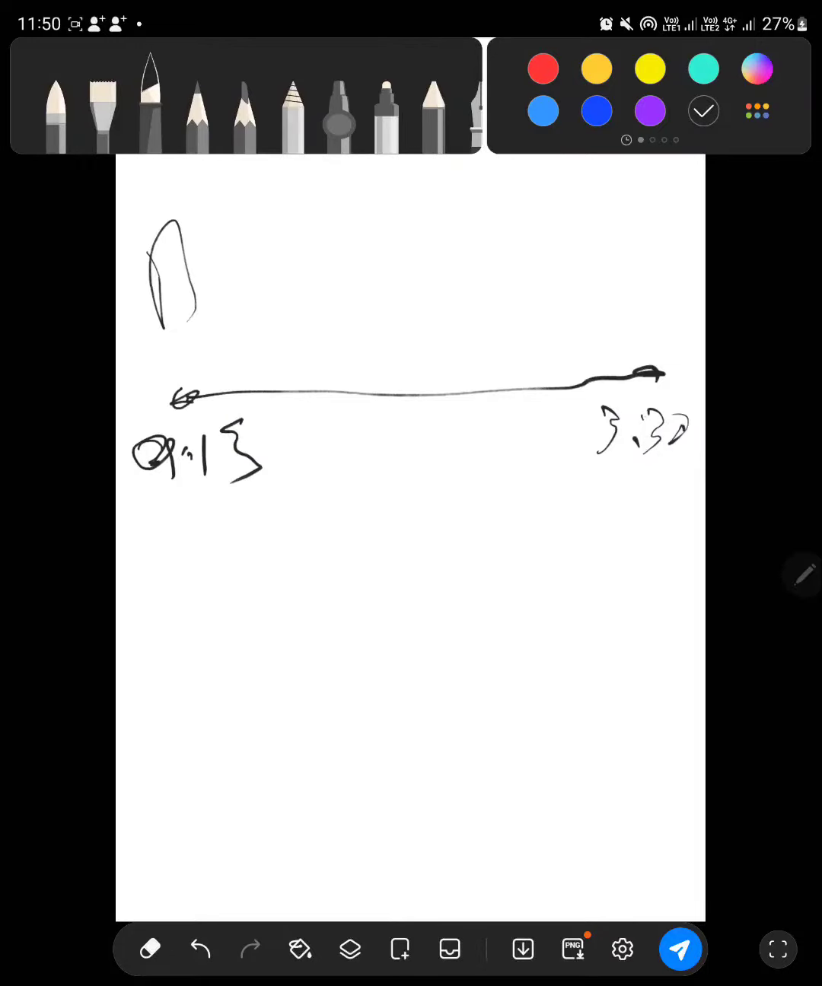
drag(182, 396, 255, 422)
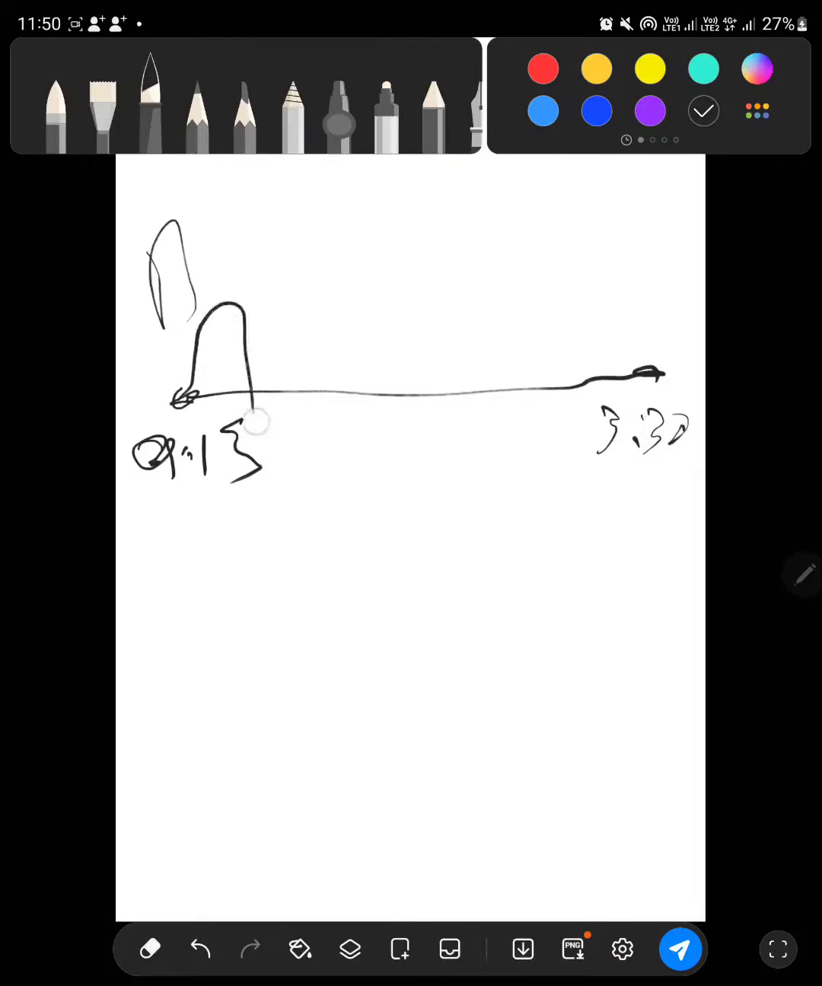
drag(244, 419, 639, 313)
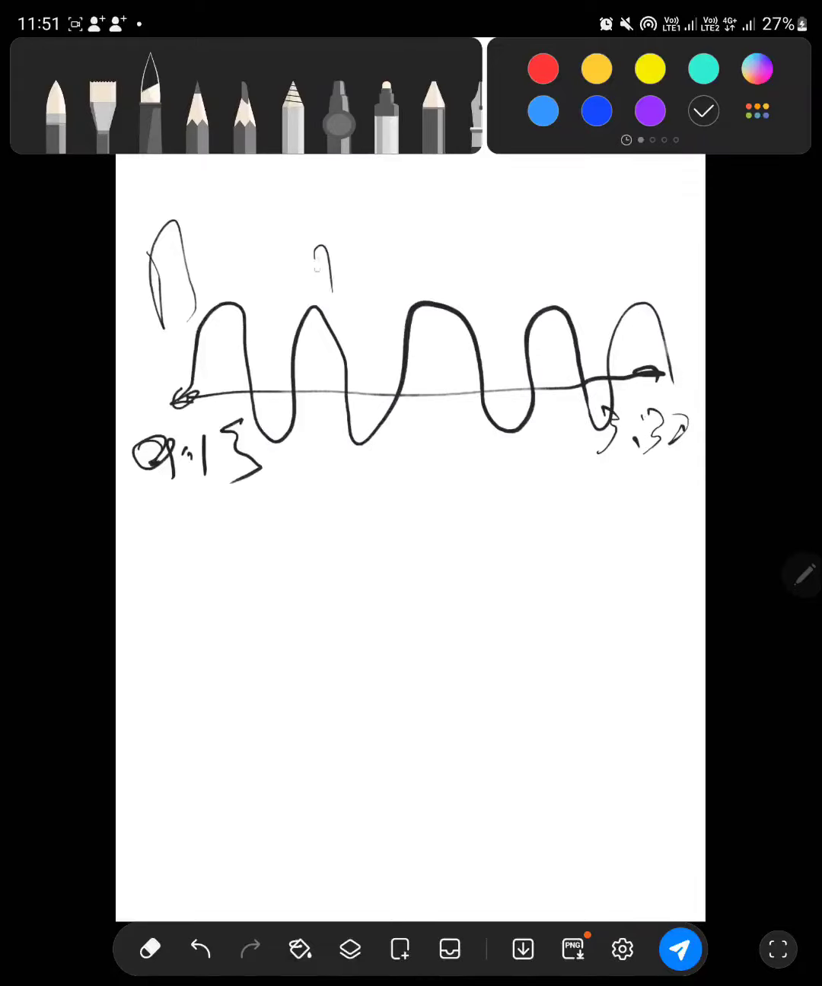
Step: Add a symbol above and an f below the wave, hatch the humps, and circle the symbols
drag(305, 274, 346, 224)
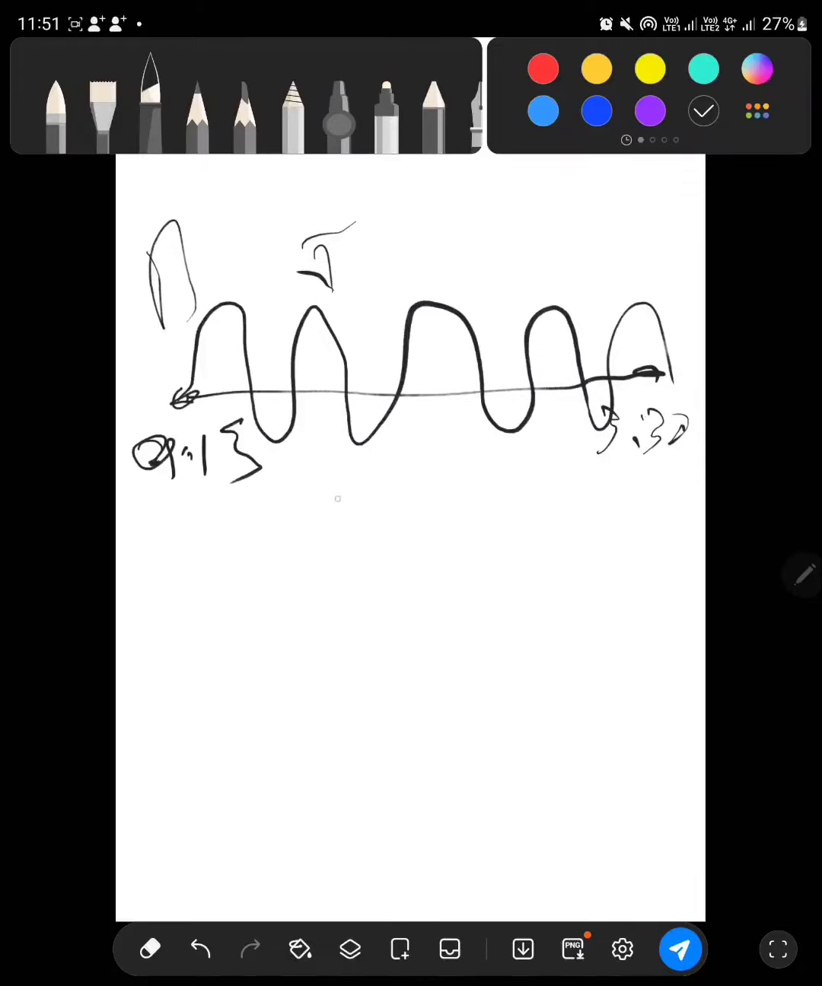
drag(327, 464, 358, 517)
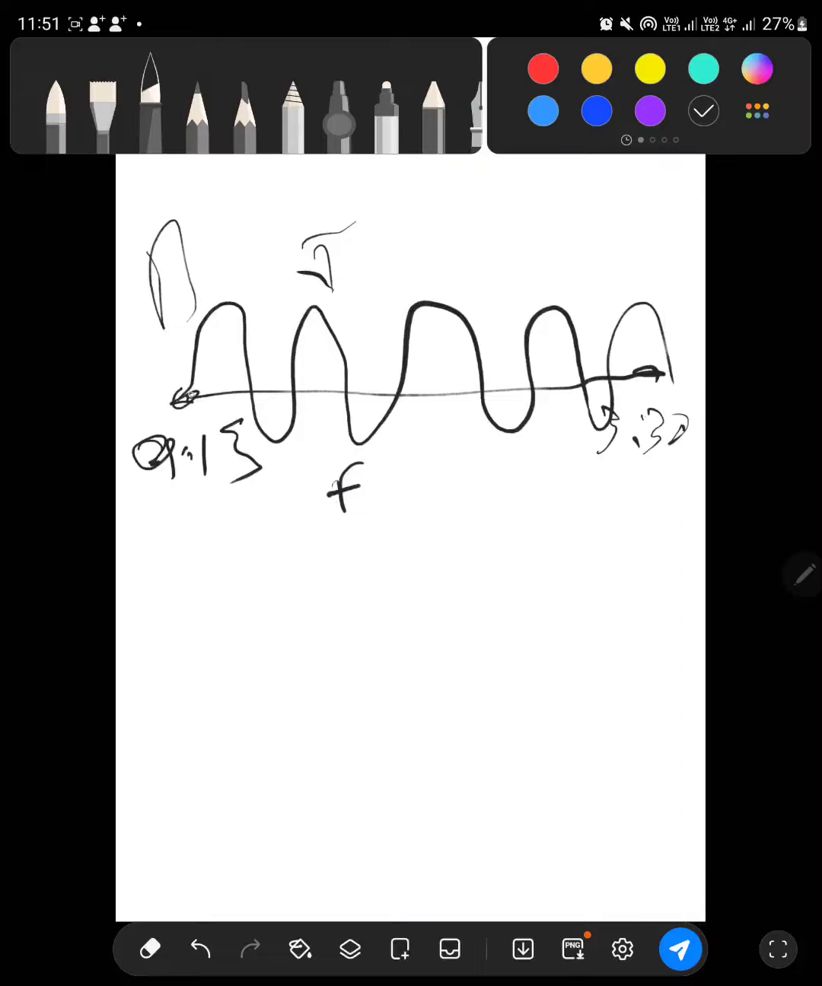
drag(182, 400, 229, 335)
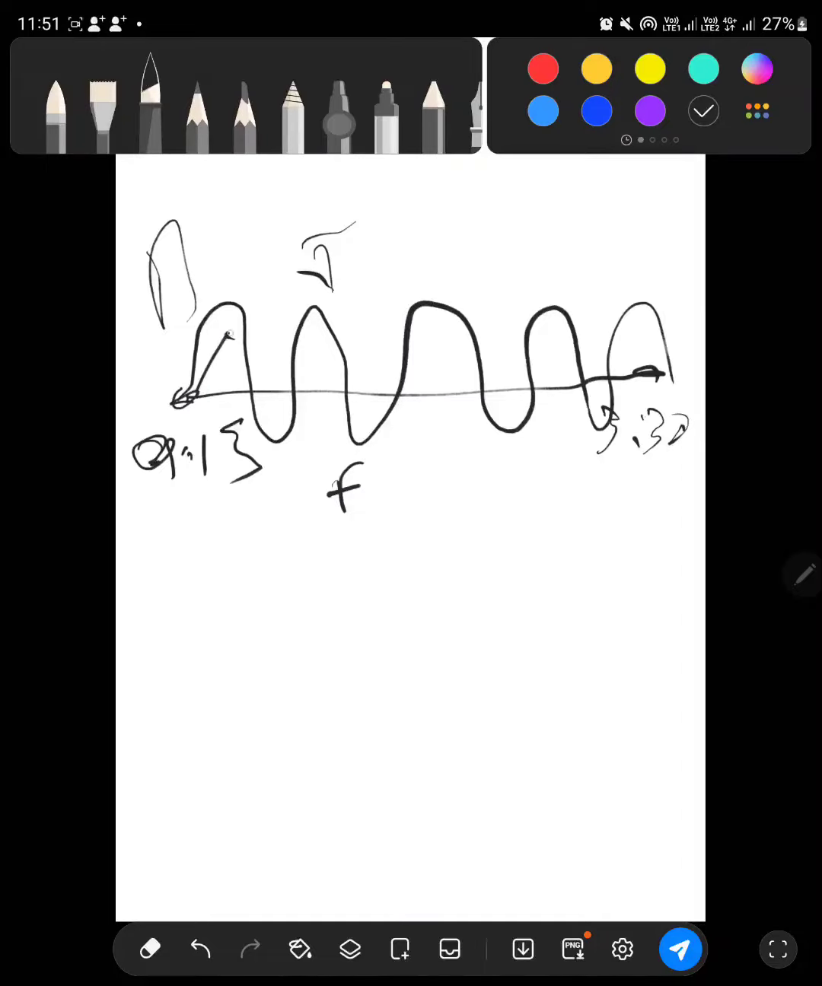
drag(228, 328, 266, 437)
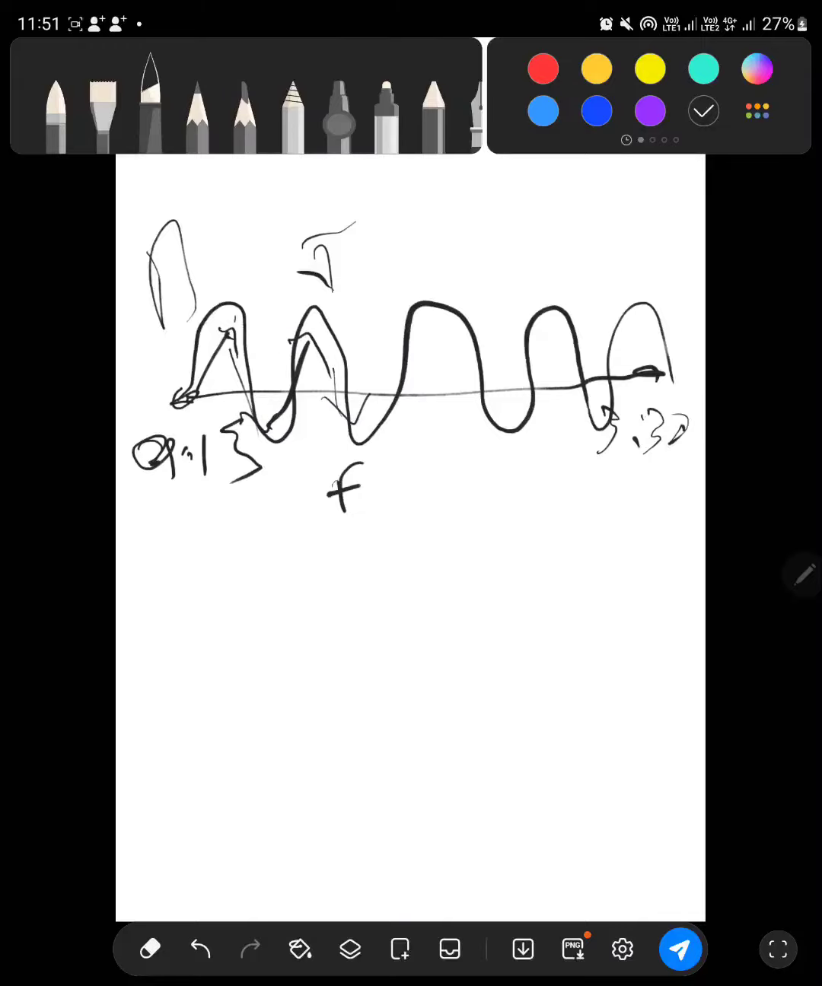
drag(354, 433, 346, 533)
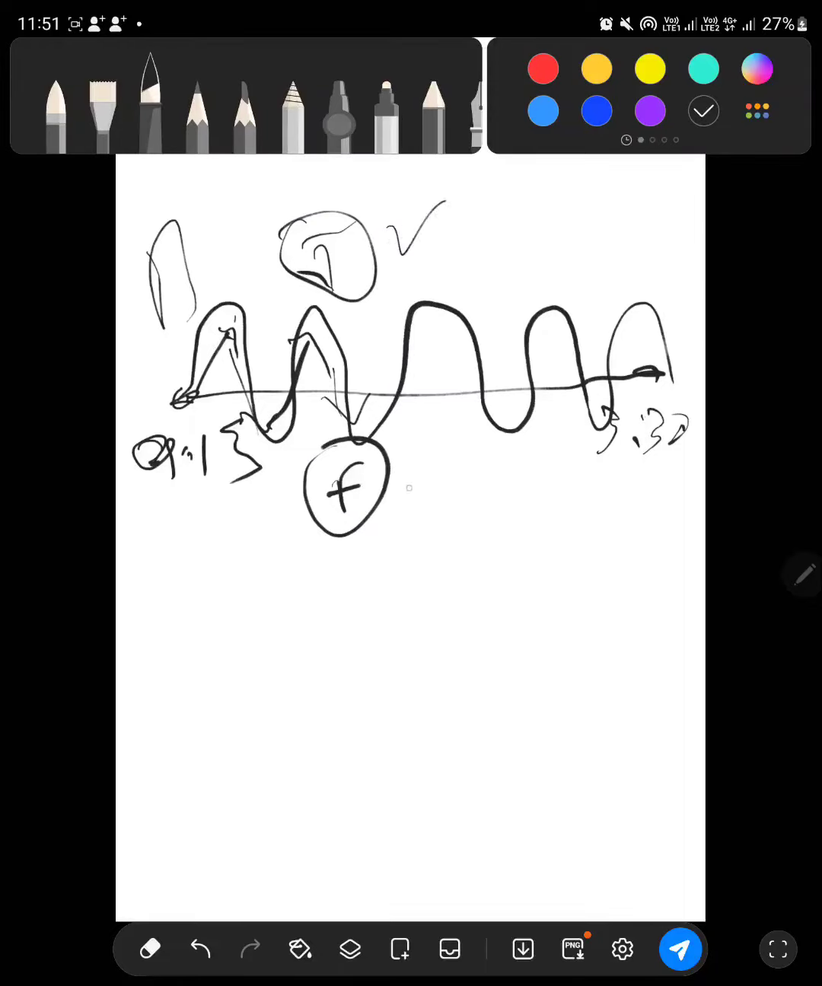
Step: Bracket the wave with two long lines, cross-hatch it, and encircle both check marks
drag(411, 518, 441, 472)
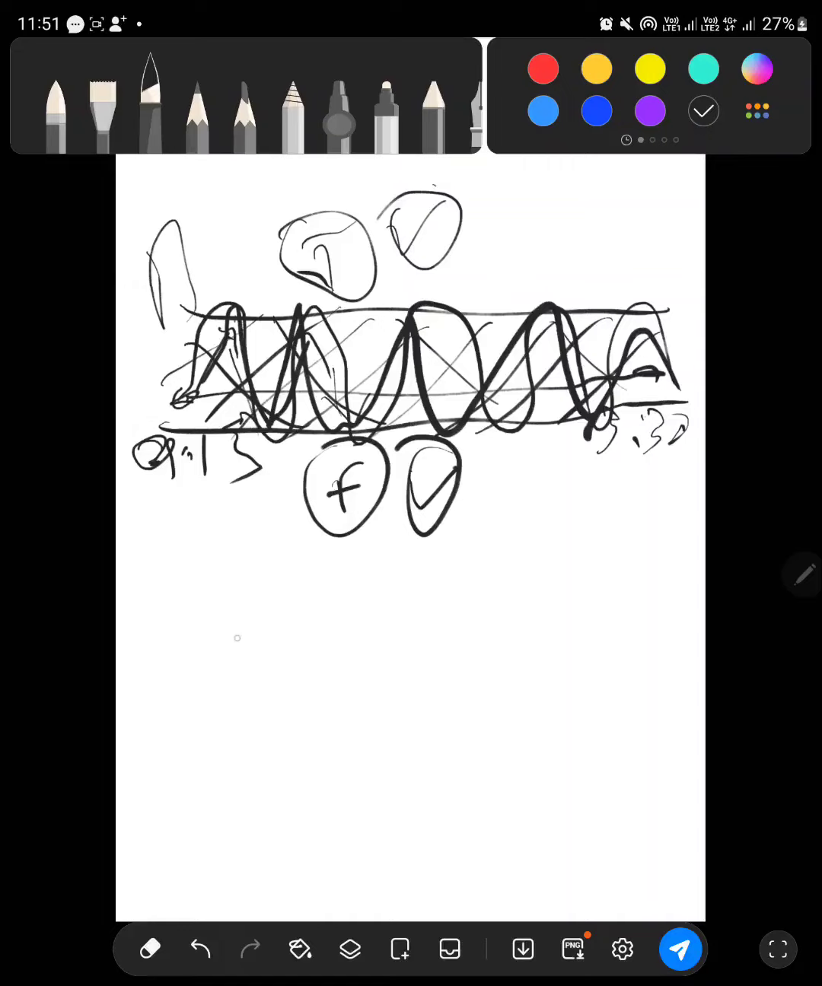
Step: Draw L-shaped axes labelled S and T with tick marks along the horizontal axis
drag(197, 579, 644, 742)
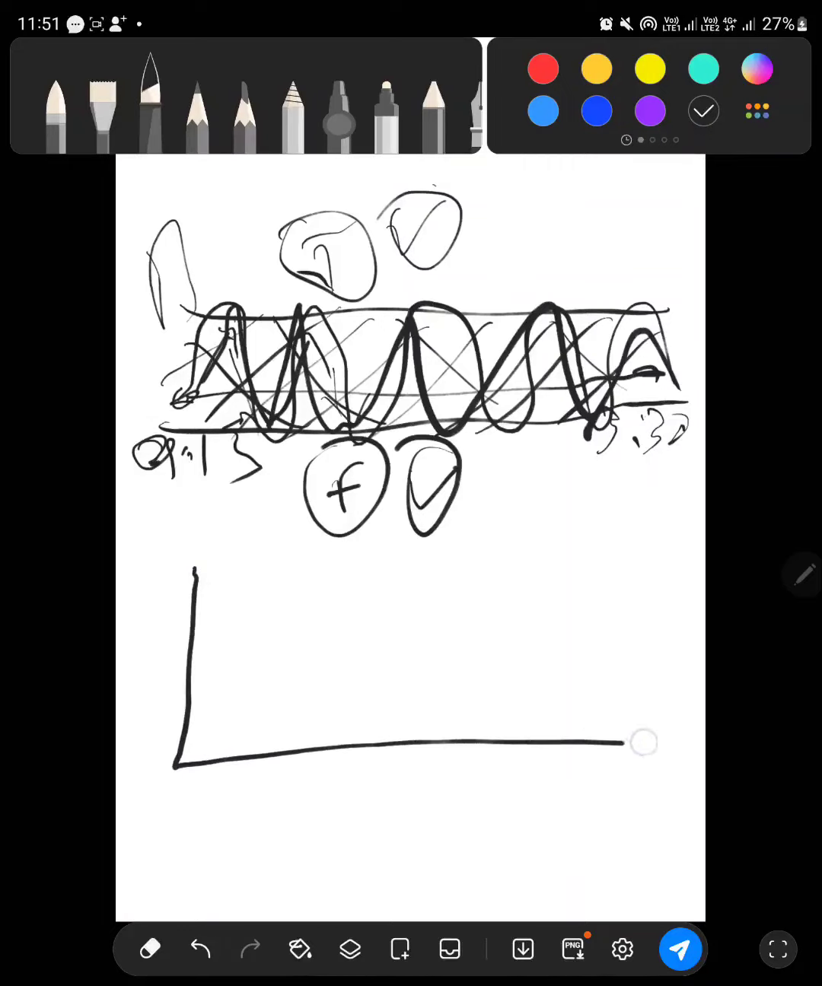
drag(643, 742, 693, 742)
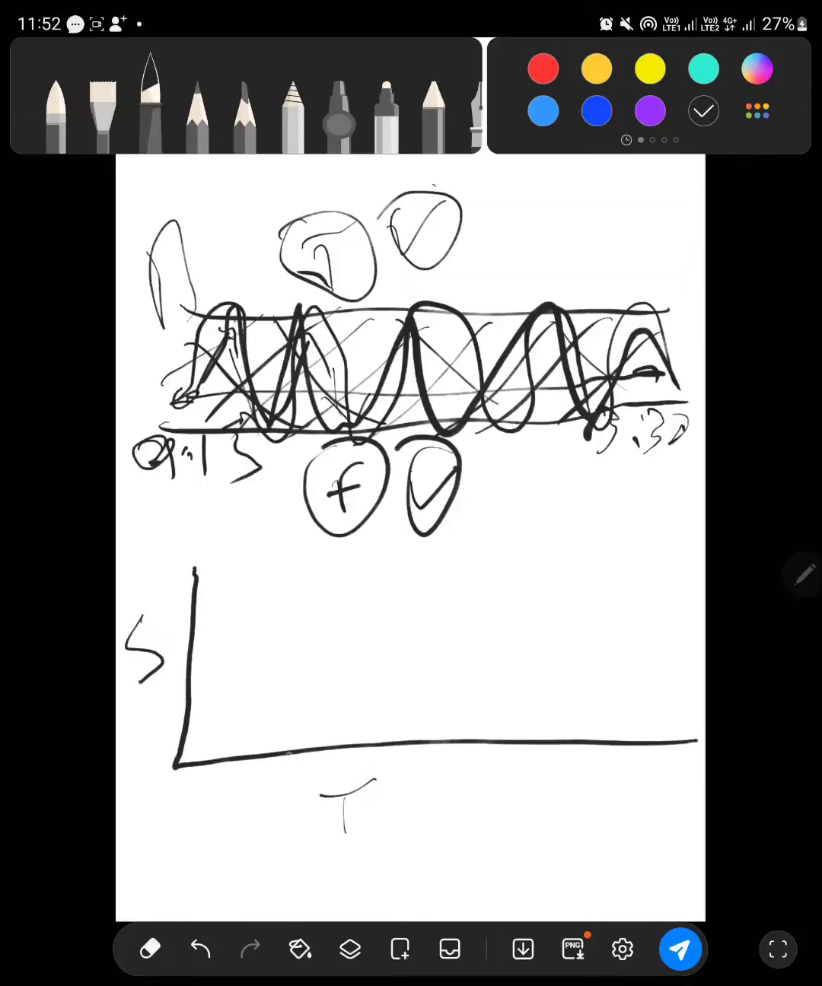
drag(263, 730, 624, 768)
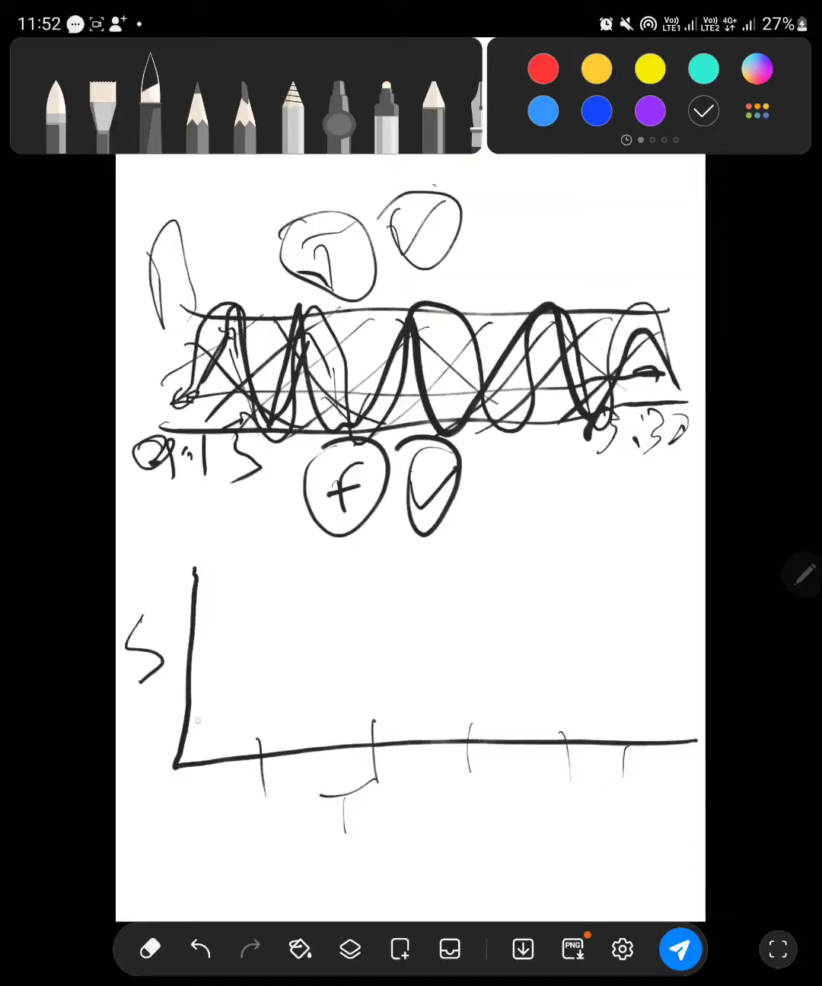
Step: Sketch a zigzag rising to three circled peaks with a horizontal cap line above
drag(213, 681, 308, 602)
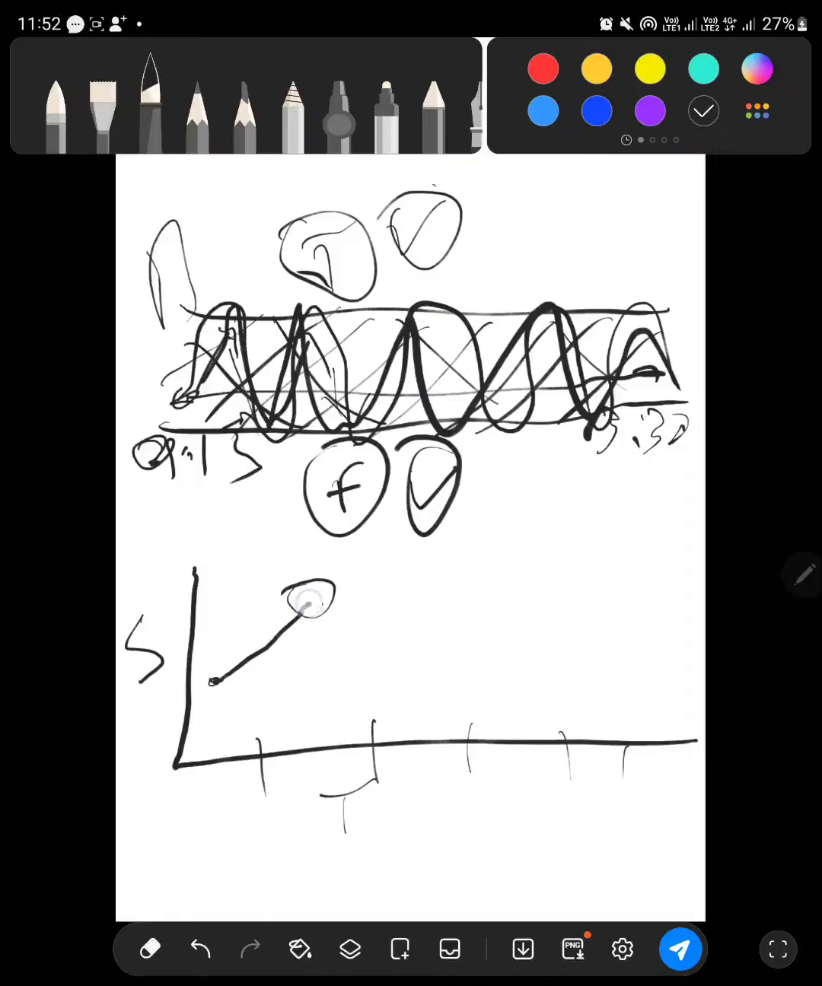
drag(308, 602, 411, 602)
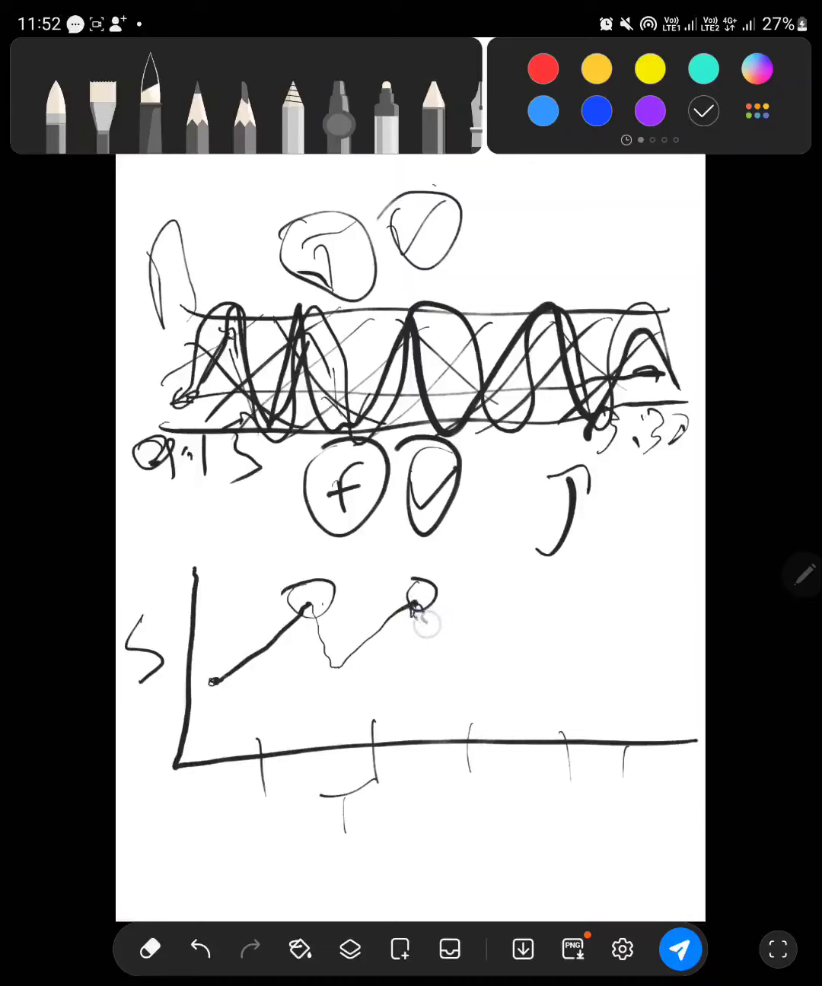
drag(411, 624, 529, 594)
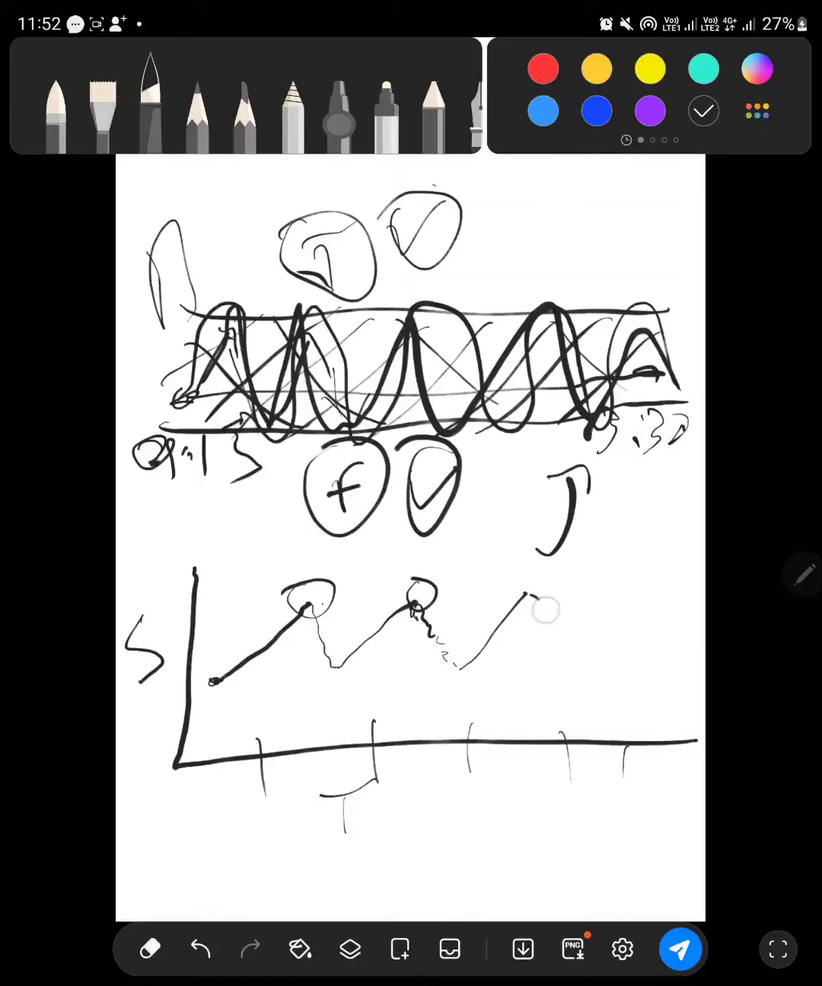
drag(213, 590, 616, 589)
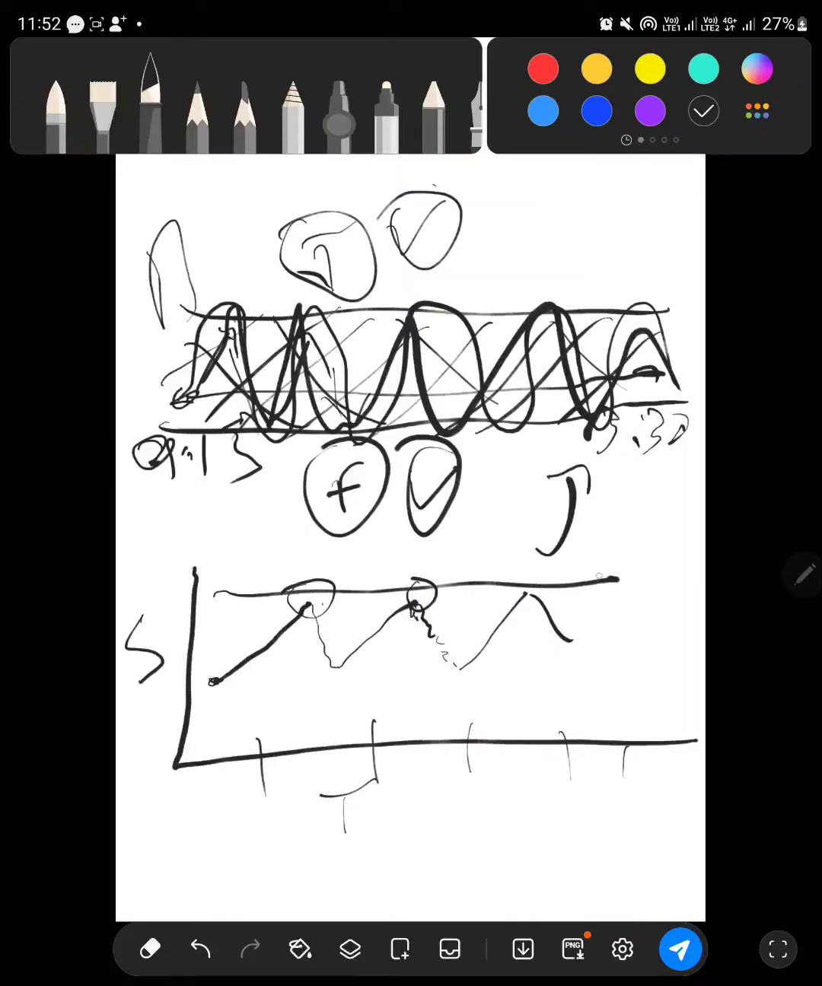
drag(525, 617, 640, 533)
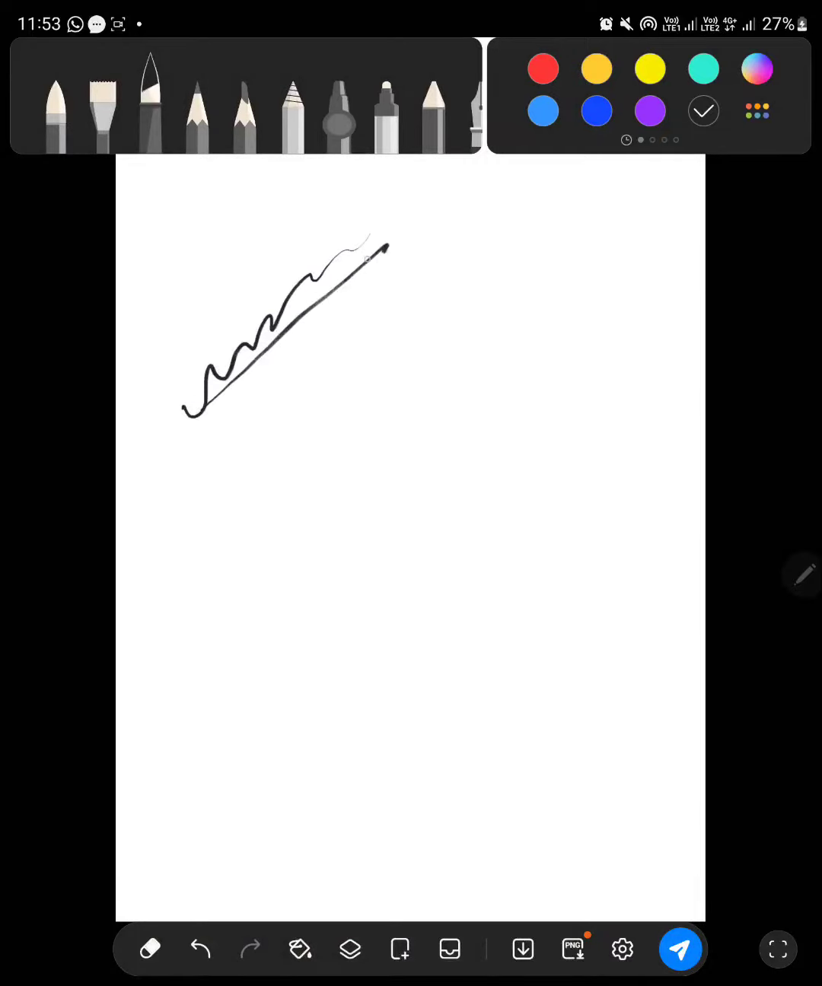
Step: Box the rising wave, add a boxed second wave and tilted box, and circle the first box's top
drag(190, 373, 396, 258)
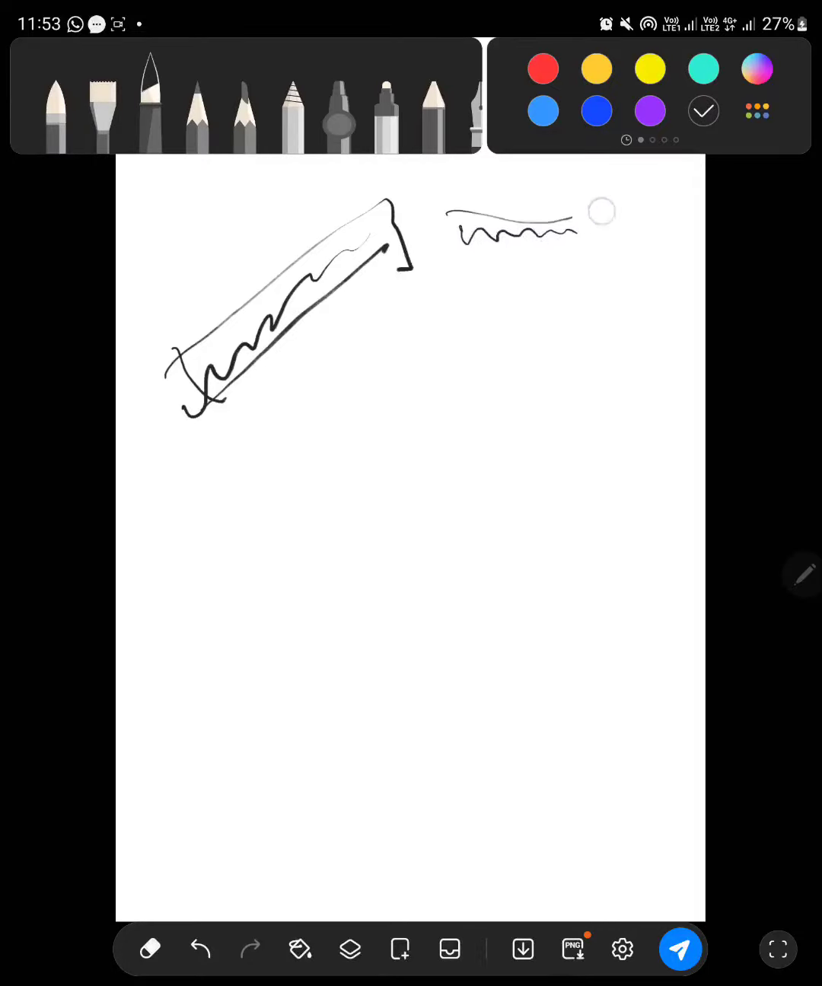
drag(449, 217, 601, 274)
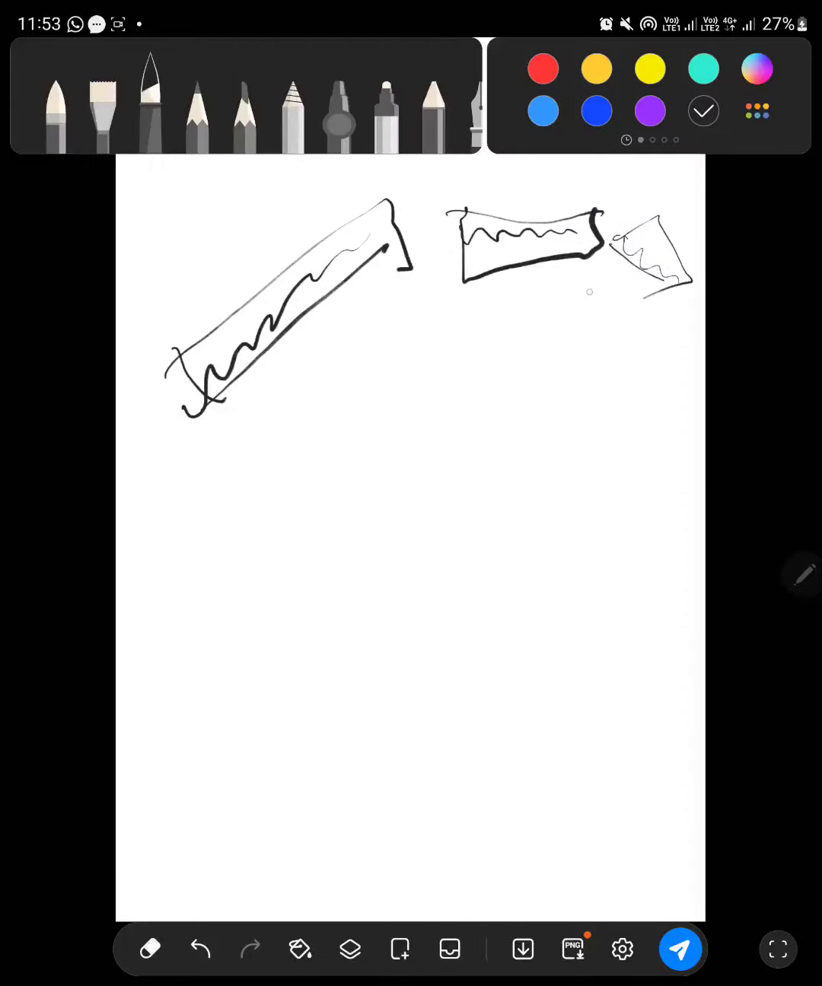
drag(577, 316, 647, 259)
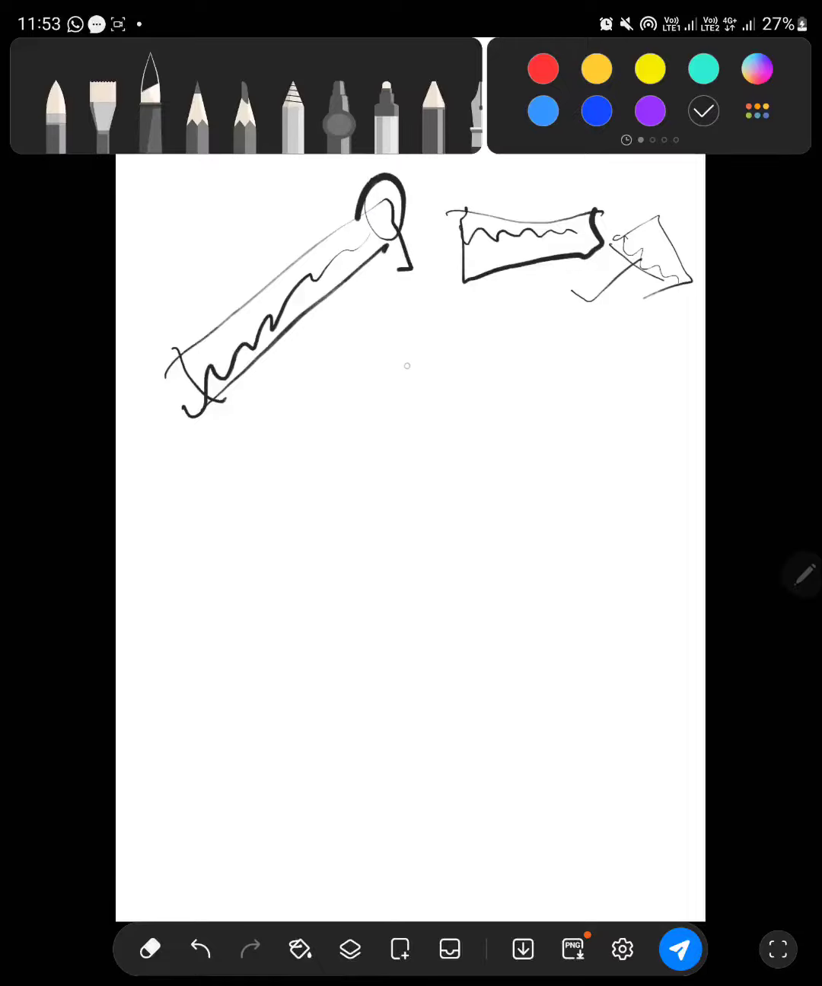
drag(396, 320, 434, 427)
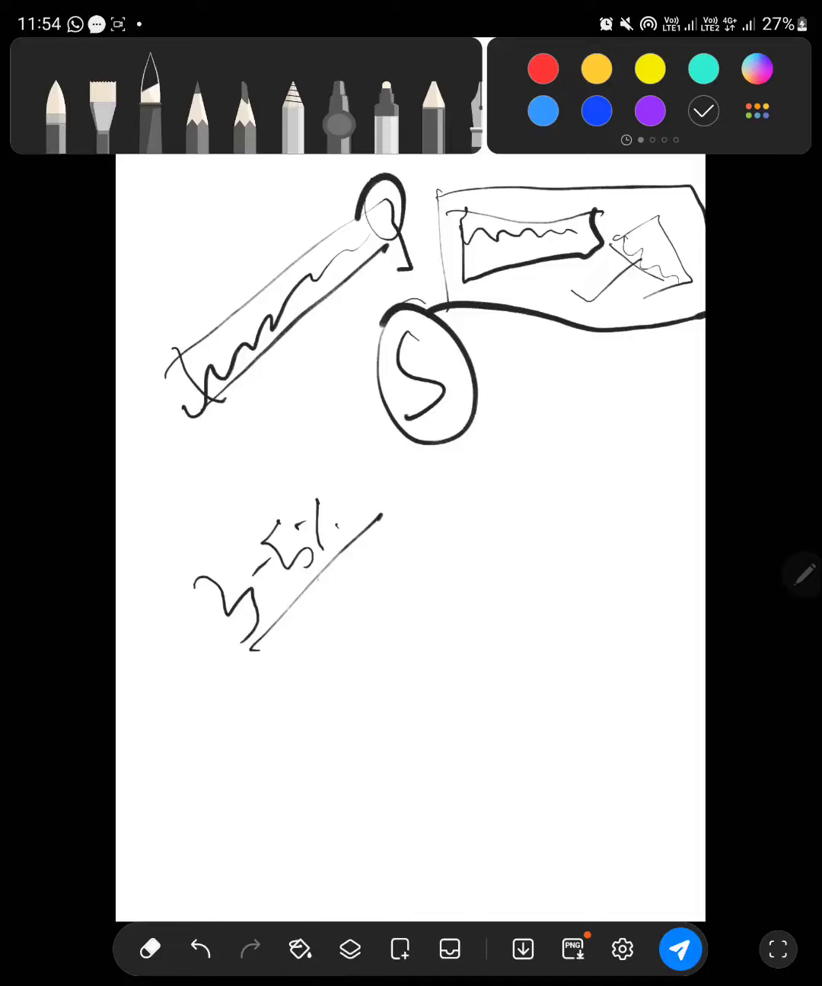
Step: Handwrite the slashed 3–5% note and a follow-up scribble, plus a stroke in the chart box
drag(305, 586, 350, 616)
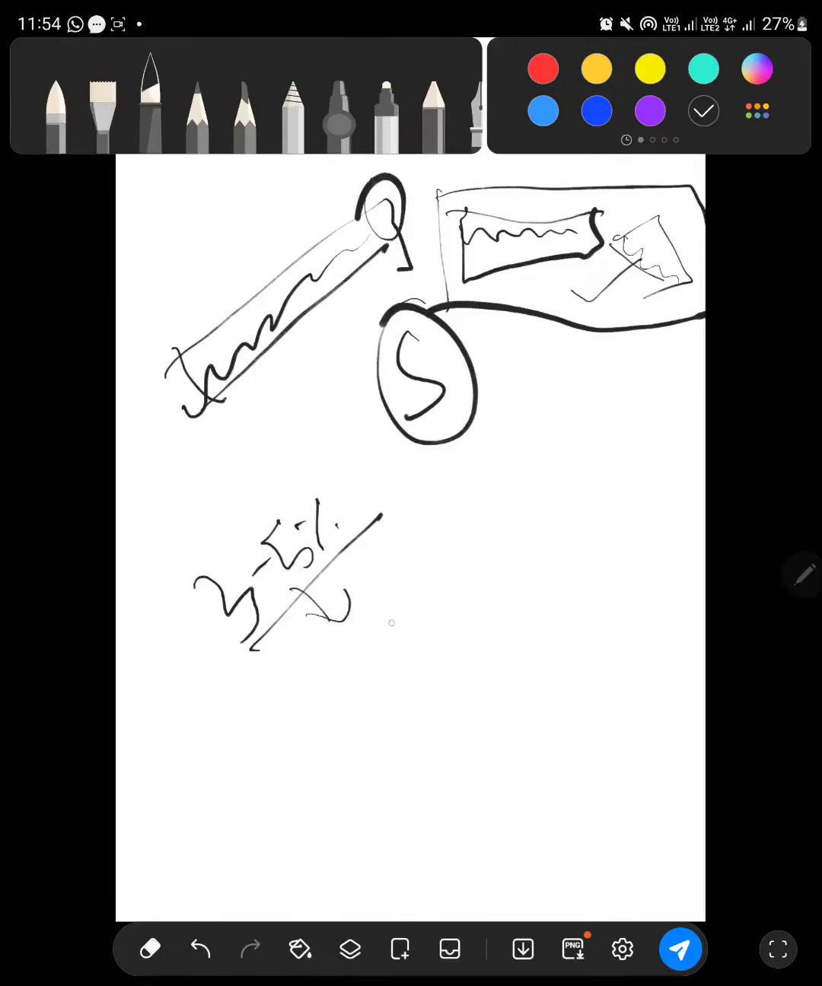
drag(381, 548, 403, 586)
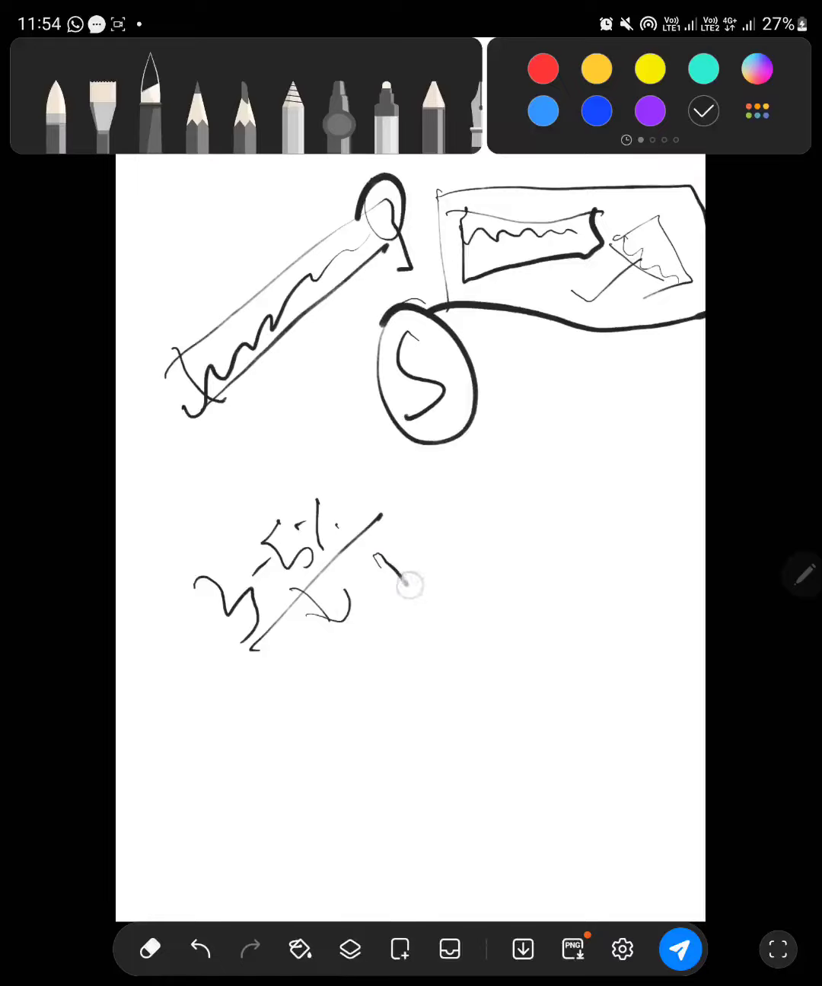
drag(380, 586, 548, 472)
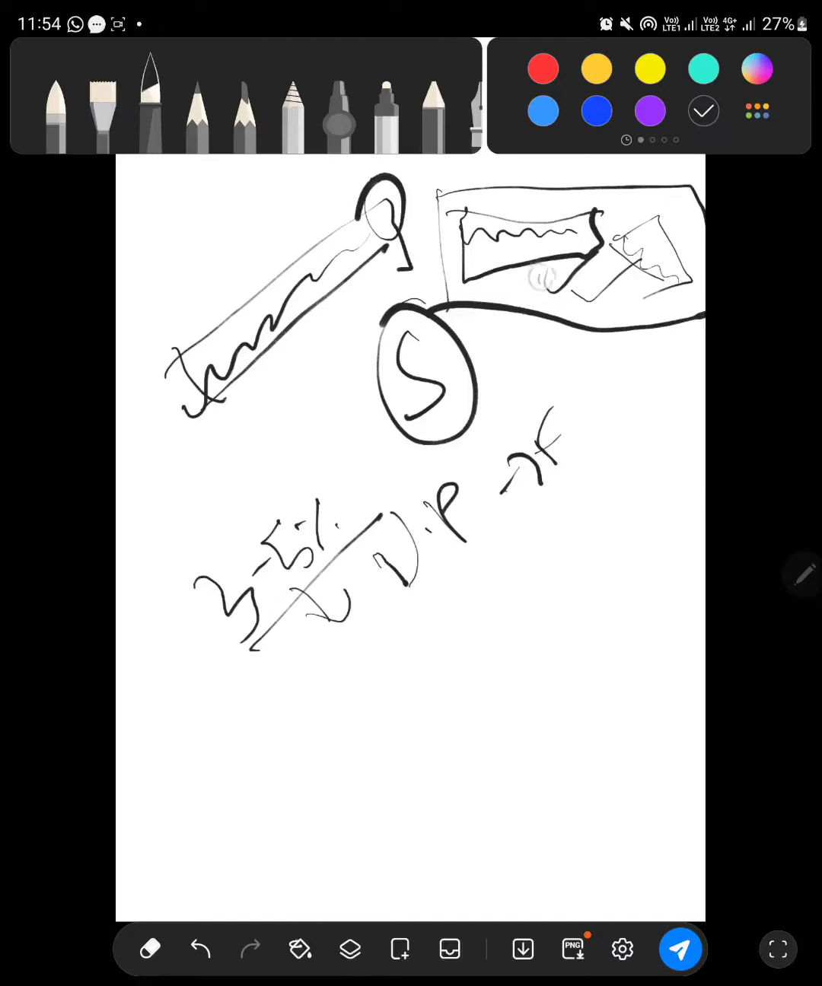
drag(533, 304, 602, 259)
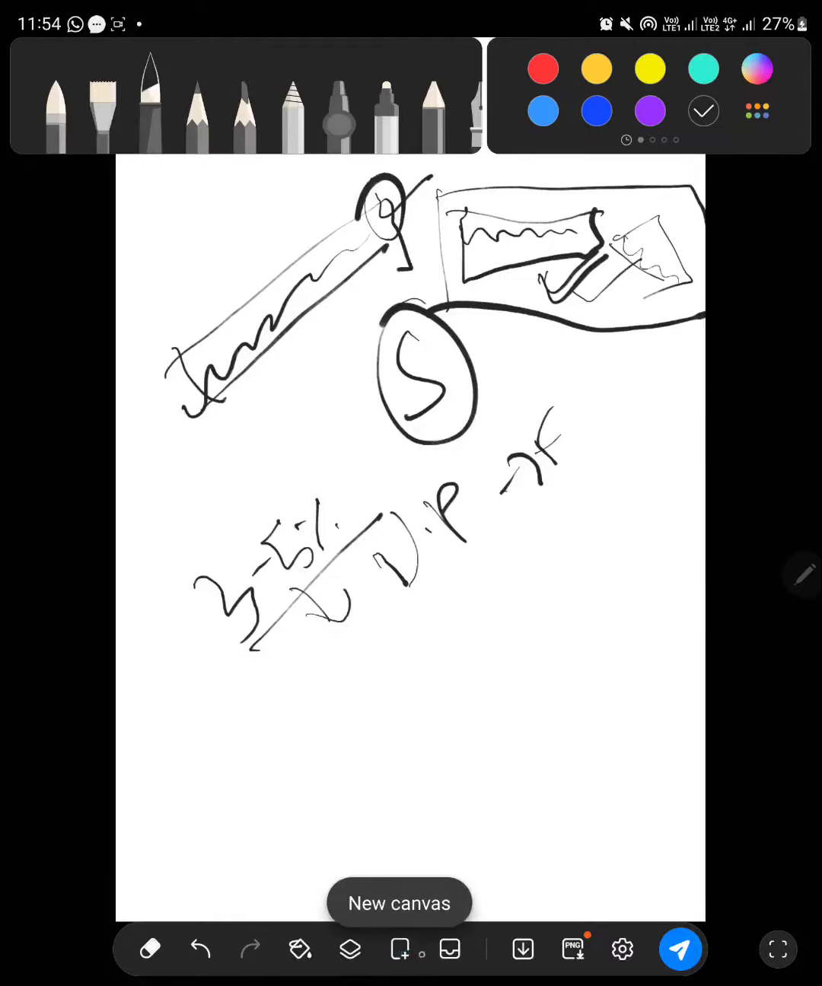
Step: Start a new canvas at the Standard 2:3 size
click(398, 903)
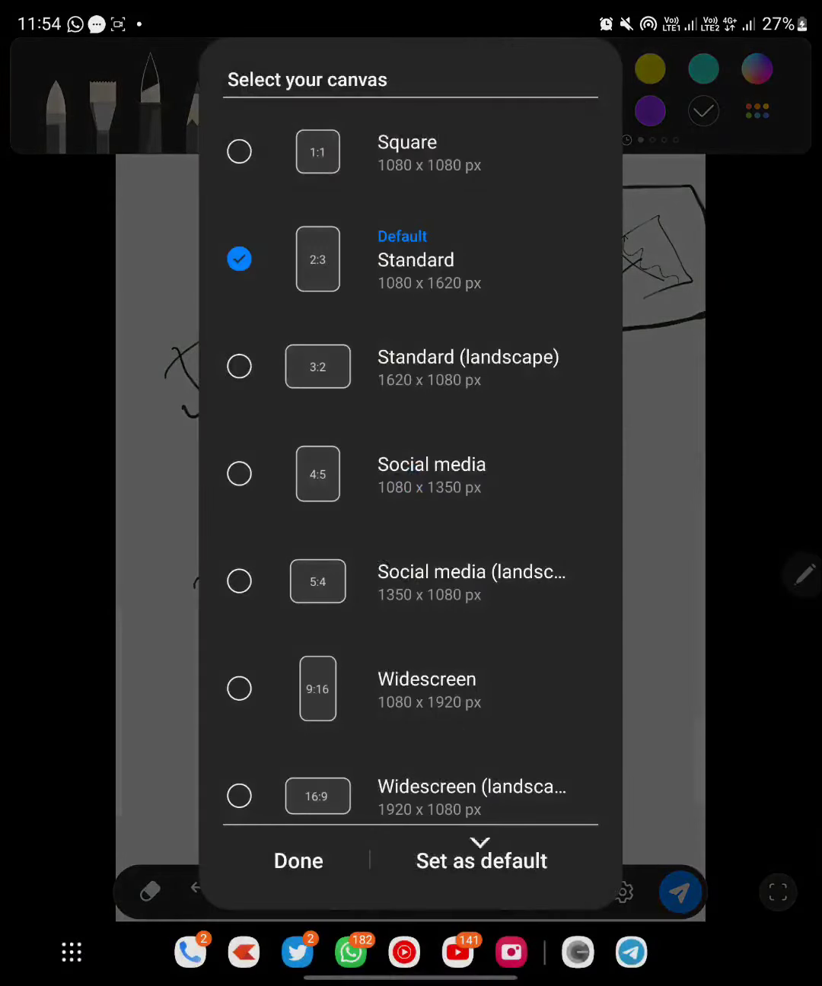
click(299, 861)
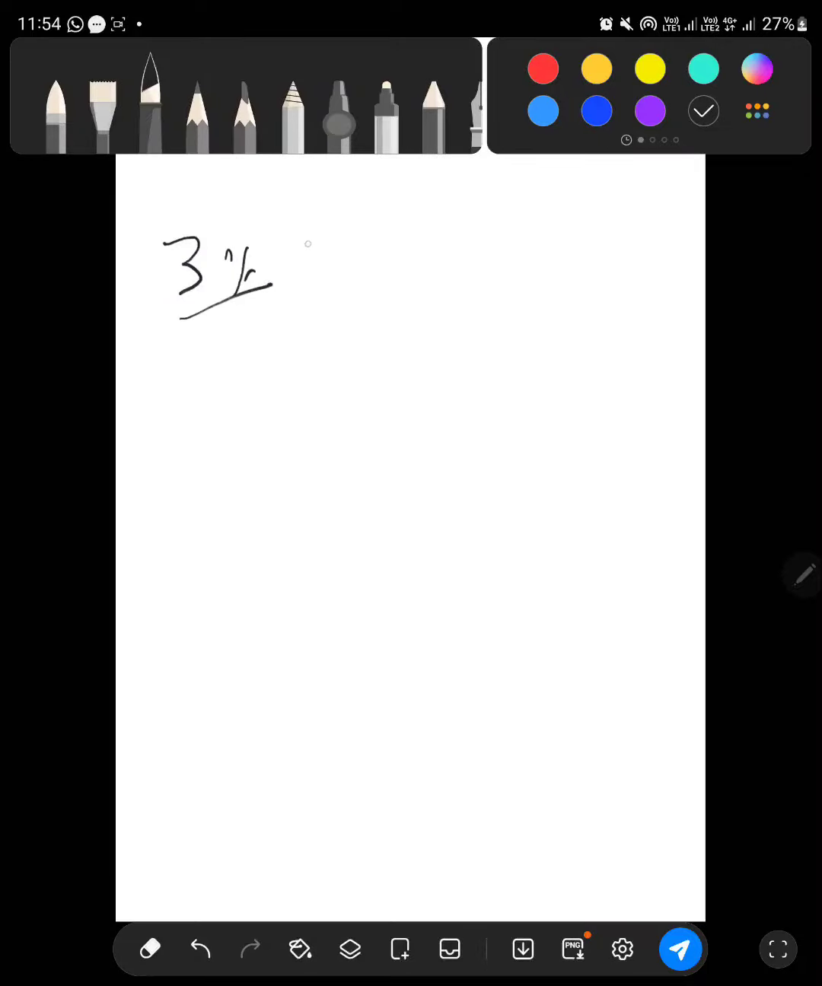
Step: Arrow 3% to 5%, write an underlined 2.5–3%, and draw a rising curve with circled peak and box
drag(300, 244, 396, 274)
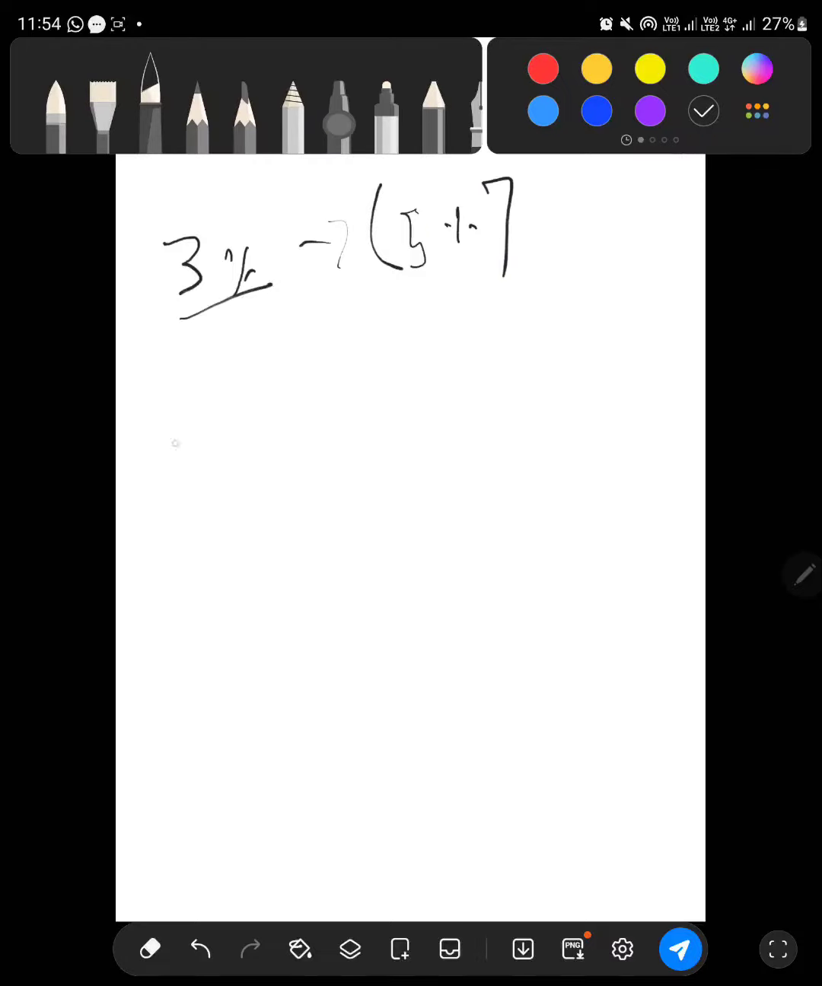
drag(160, 506, 274, 380)
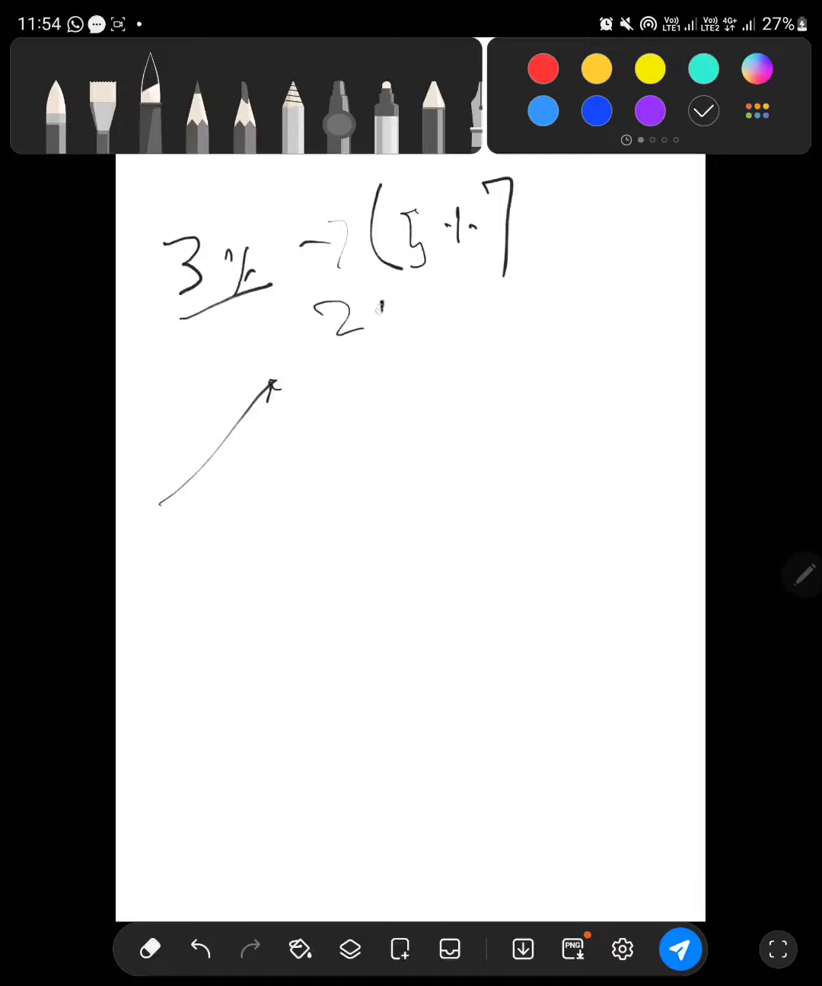
drag(373, 312, 548, 304)
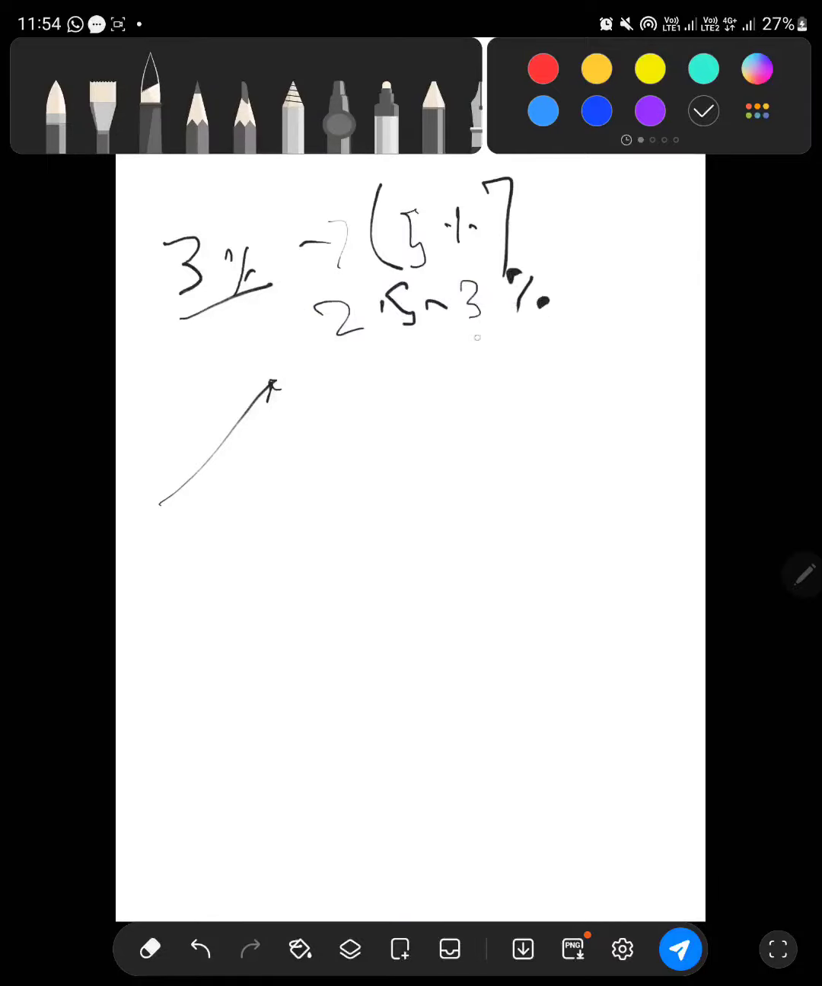
drag(346, 351, 582, 333)
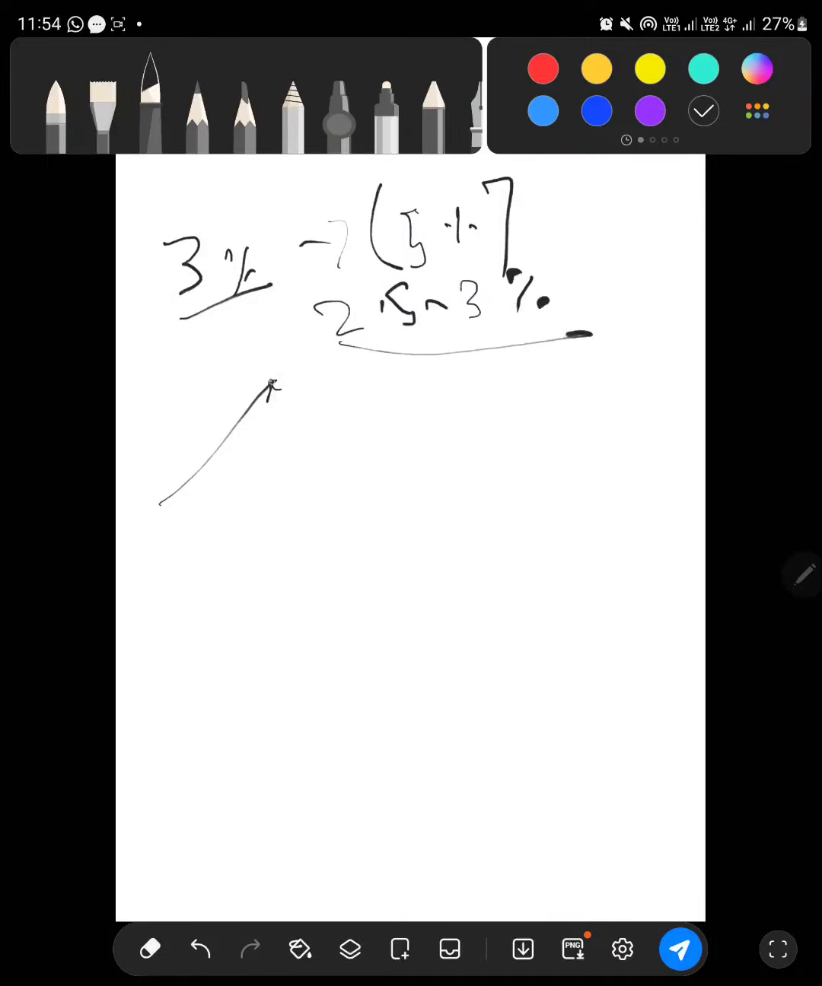
drag(270, 381, 286, 392)
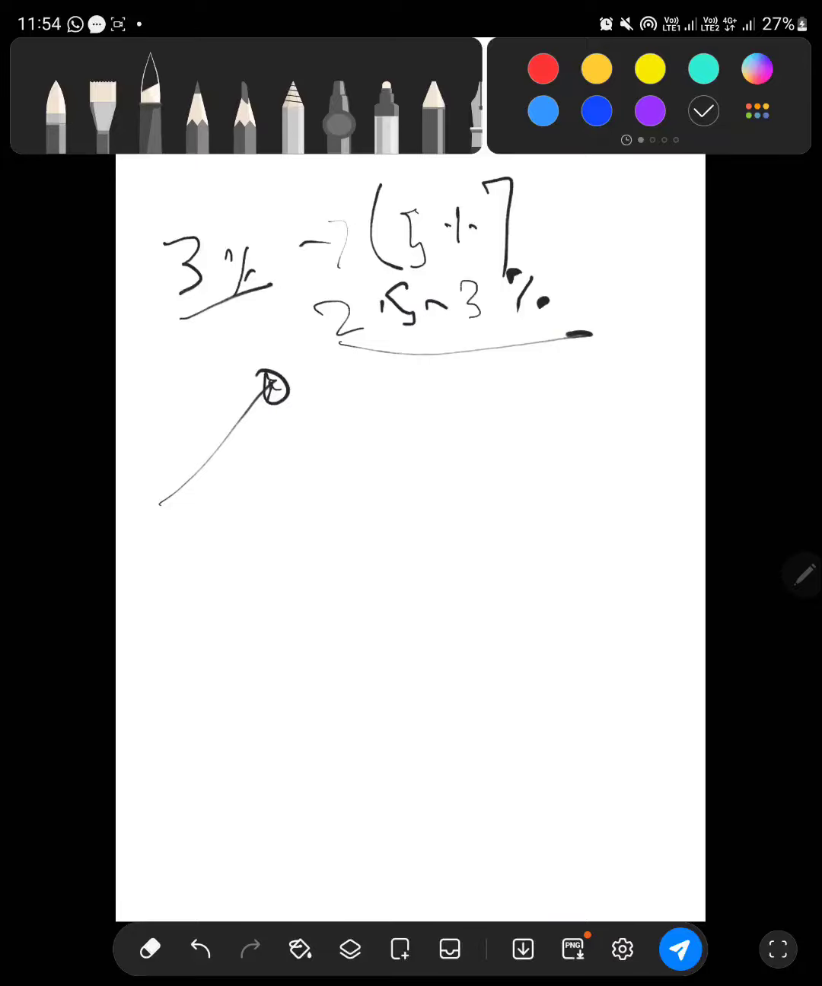
drag(274, 395, 293, 457)
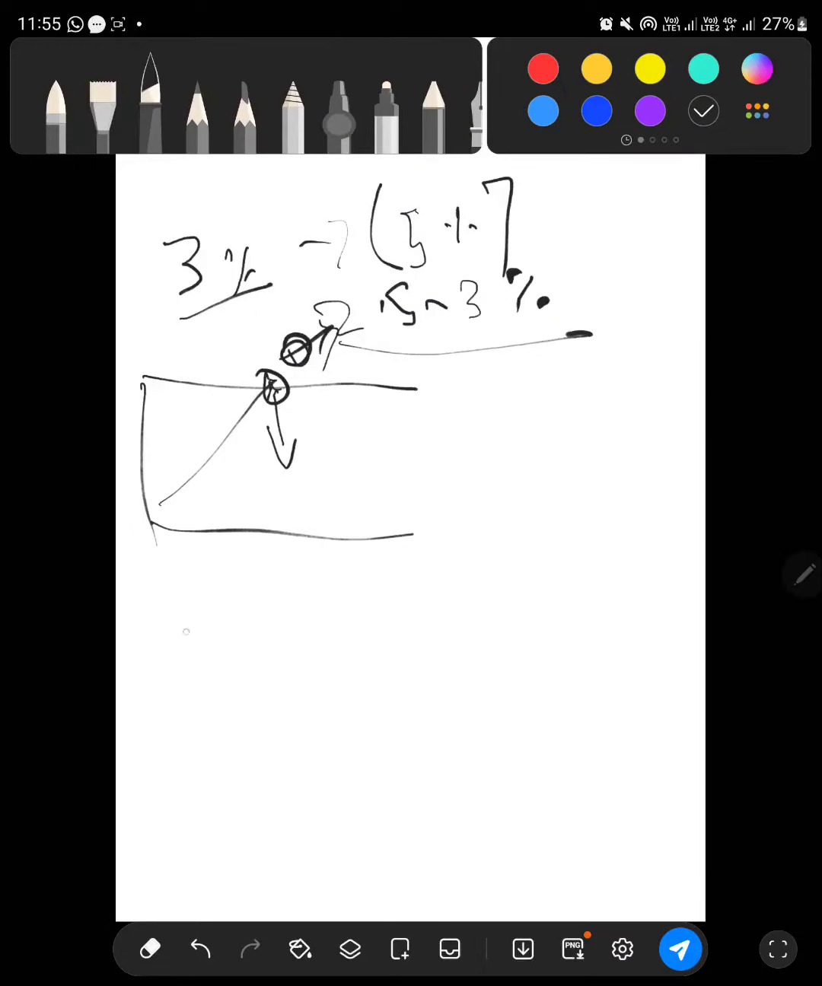
Step: Write 'size' below the graph, box a 30–50% note, and draw a tick and circle below
drag(190, 601, 221, 640)
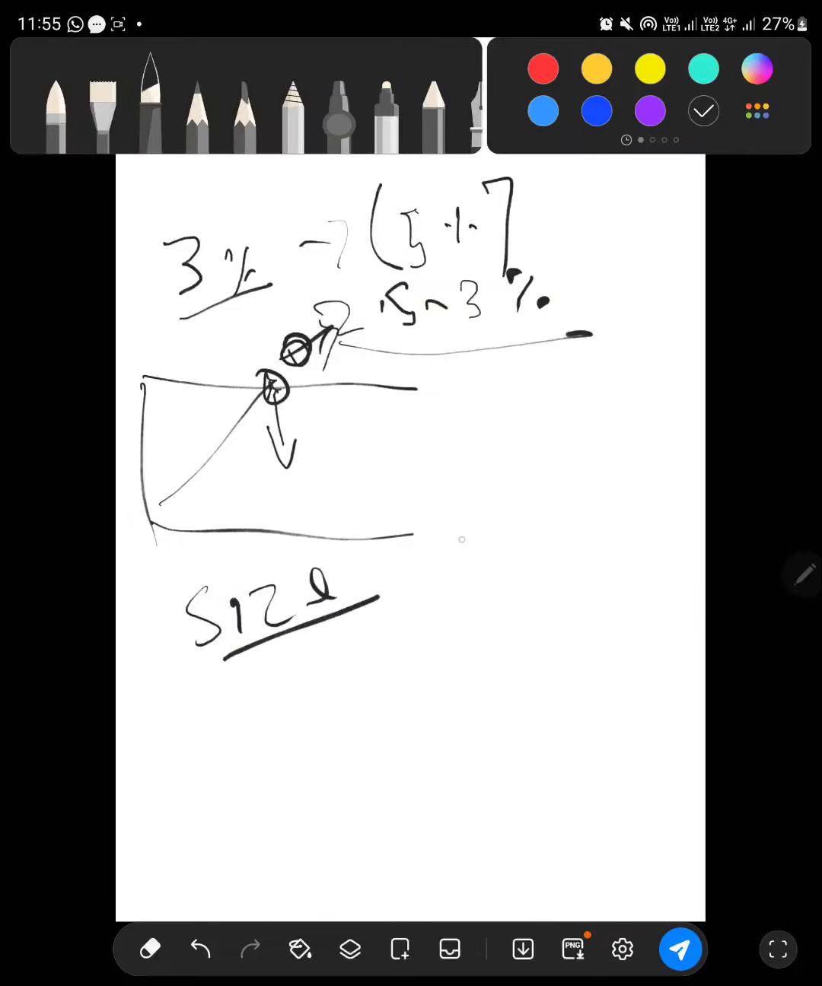
drag(452, 563, 472, 533)
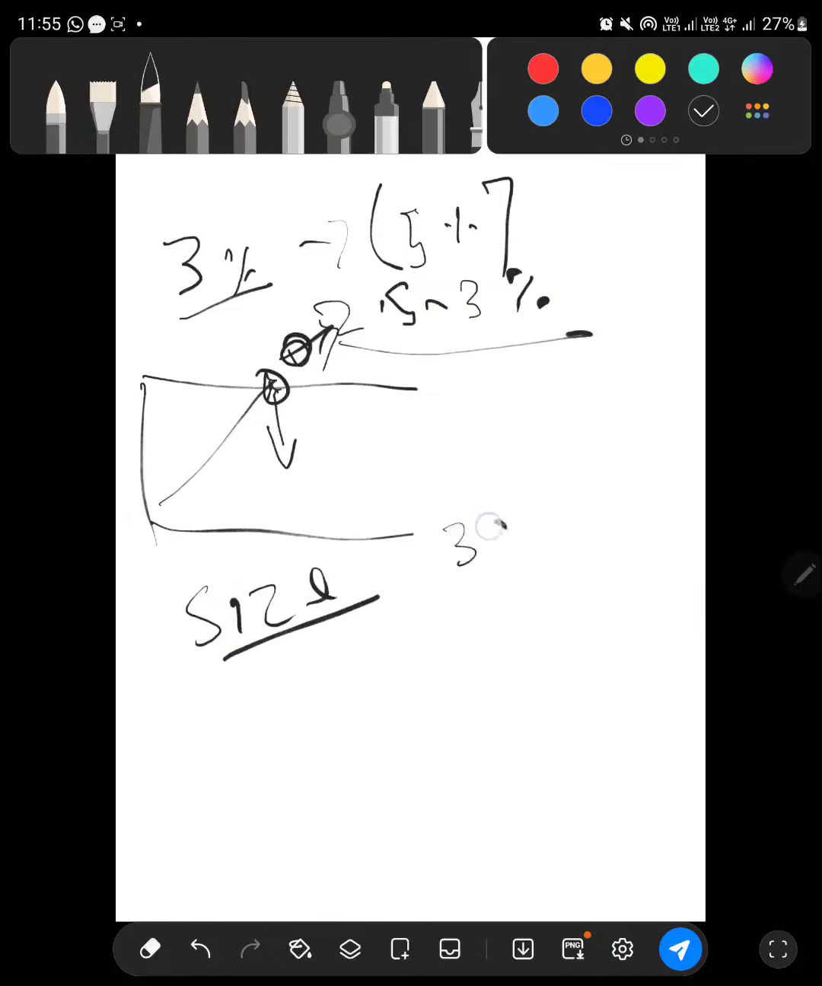
drag(479, 544, 659, 506)
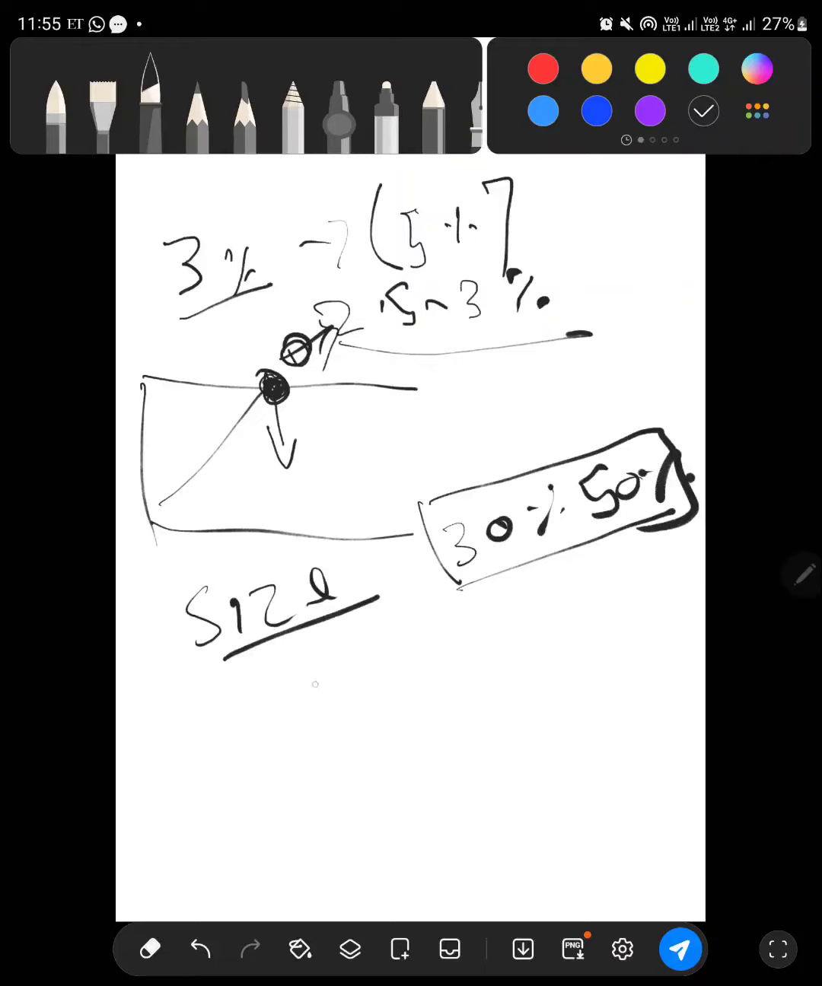
drag(293, 681, 339, 734)
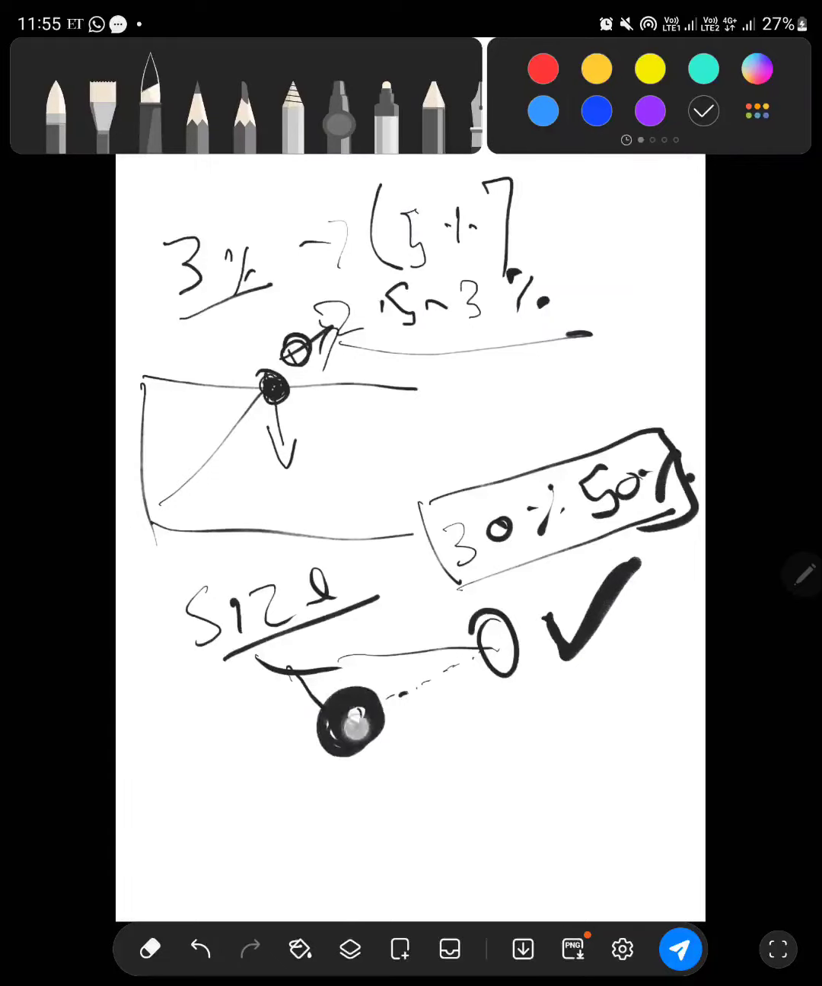
Step: Link the filled dot to the circle, extend the numbered column, then confirm a new Standard canvas
drag(361, 735, 484, 663)
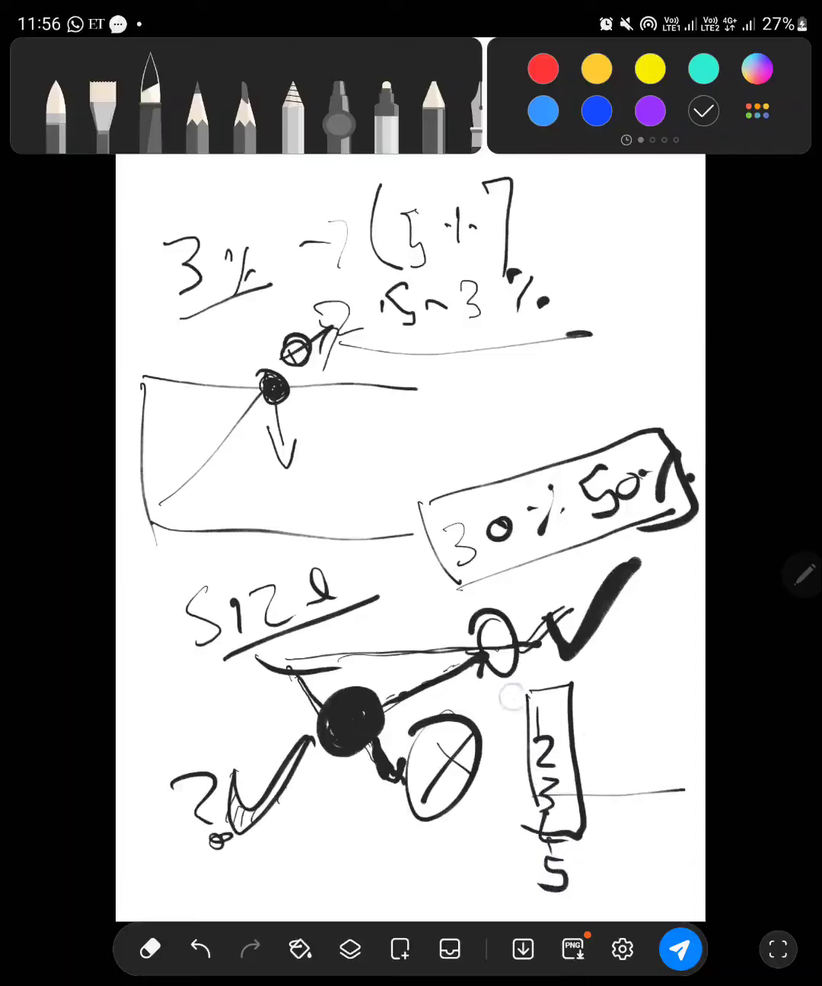
drag(510, 708, 655, 799)
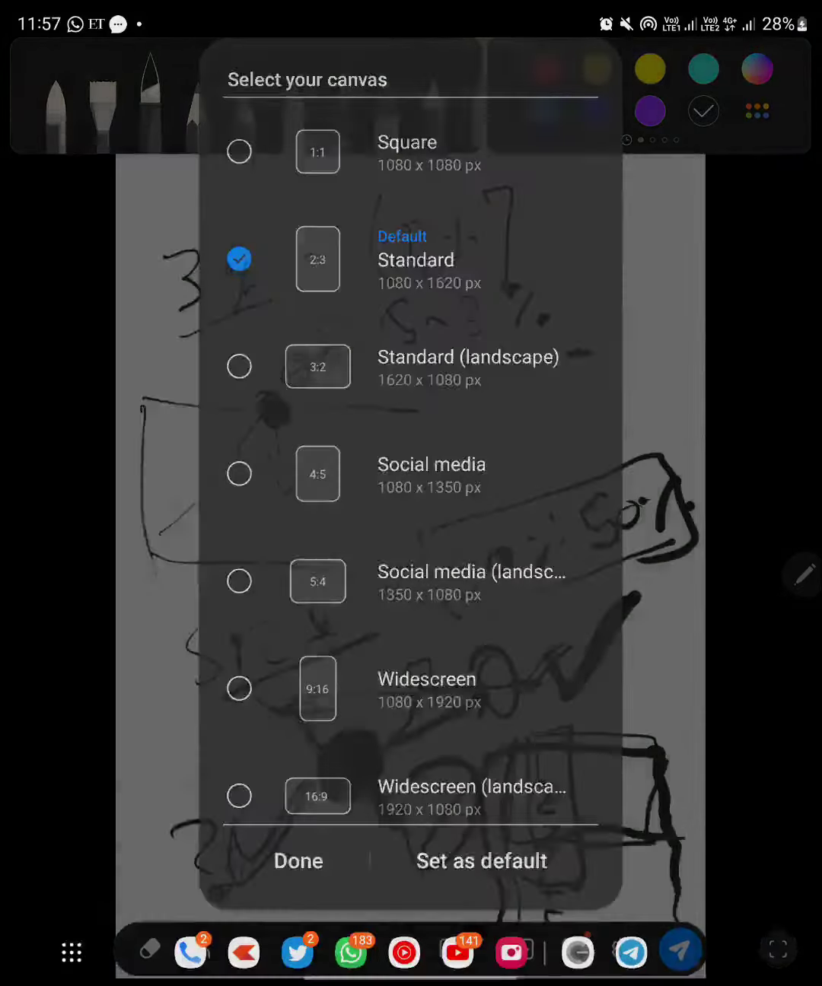
click(298, 861)
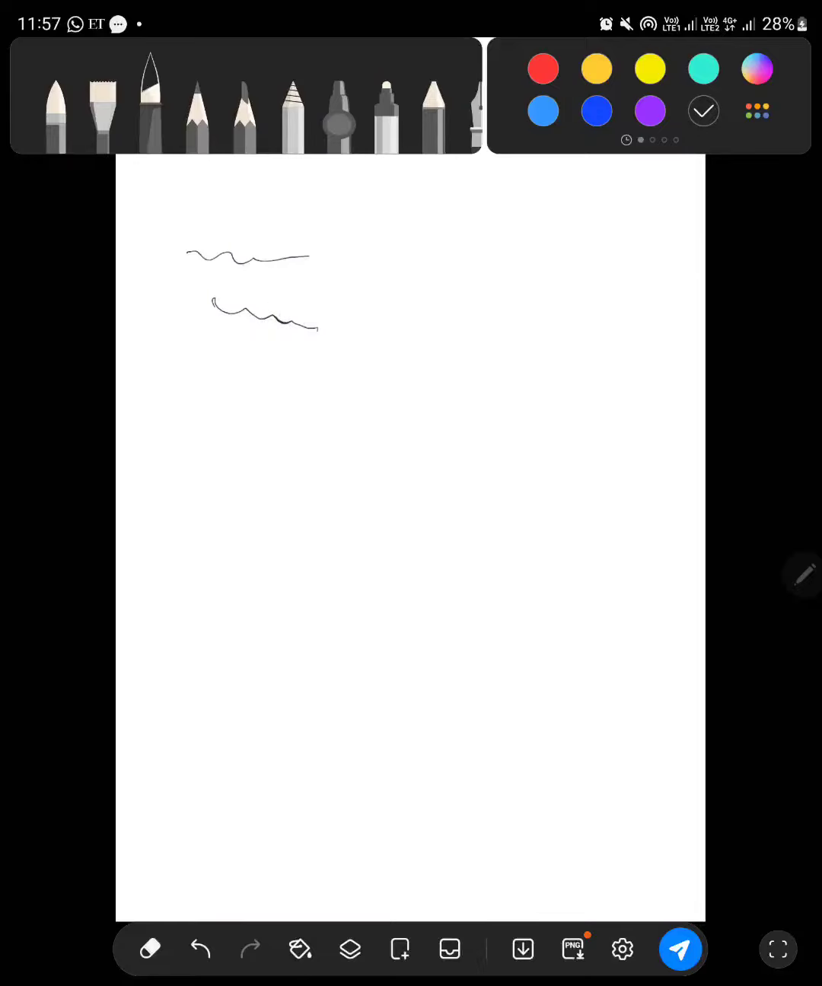
Step: Draw a vertical axis beside the wavy lines and a thick falling line ending in a loop
drag(194, 224, 160, 357)
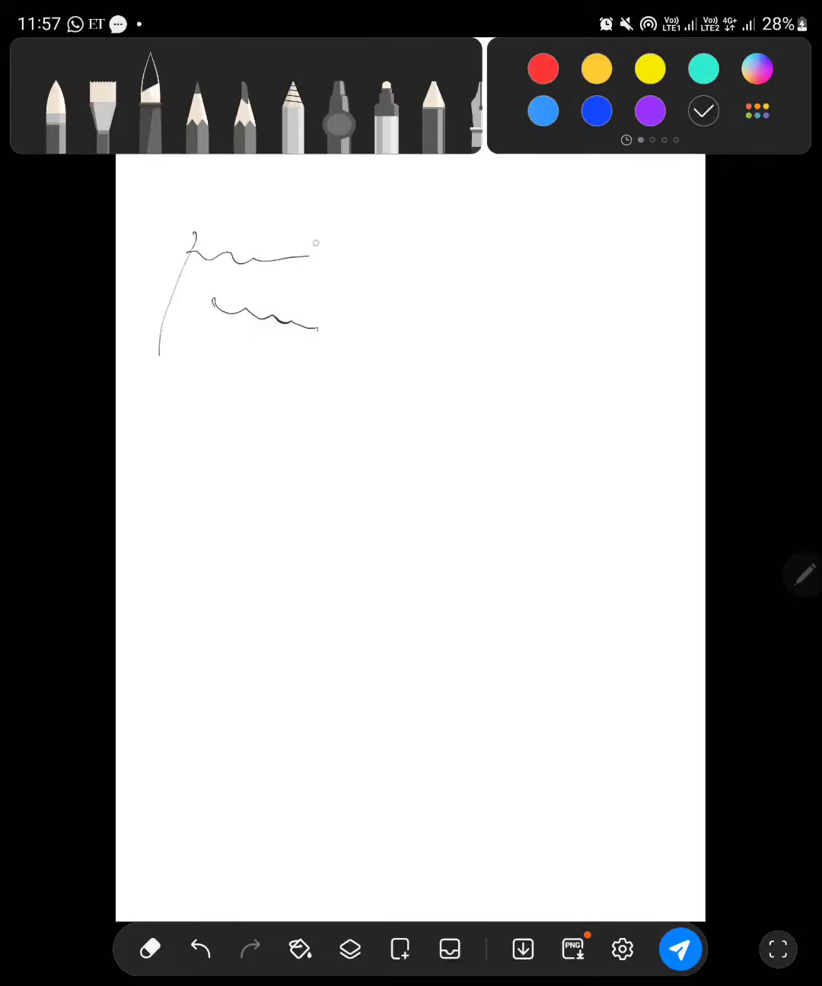
drag(220, 304, 343, 366)
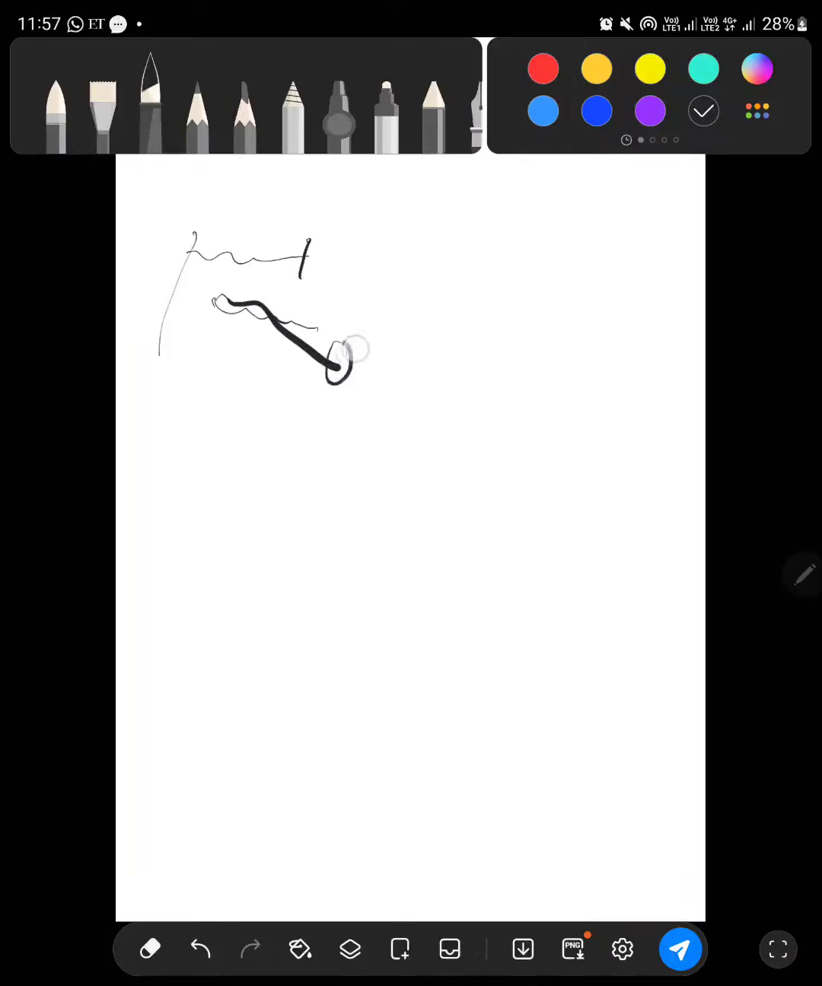
drag(351, 343, 373, 304)
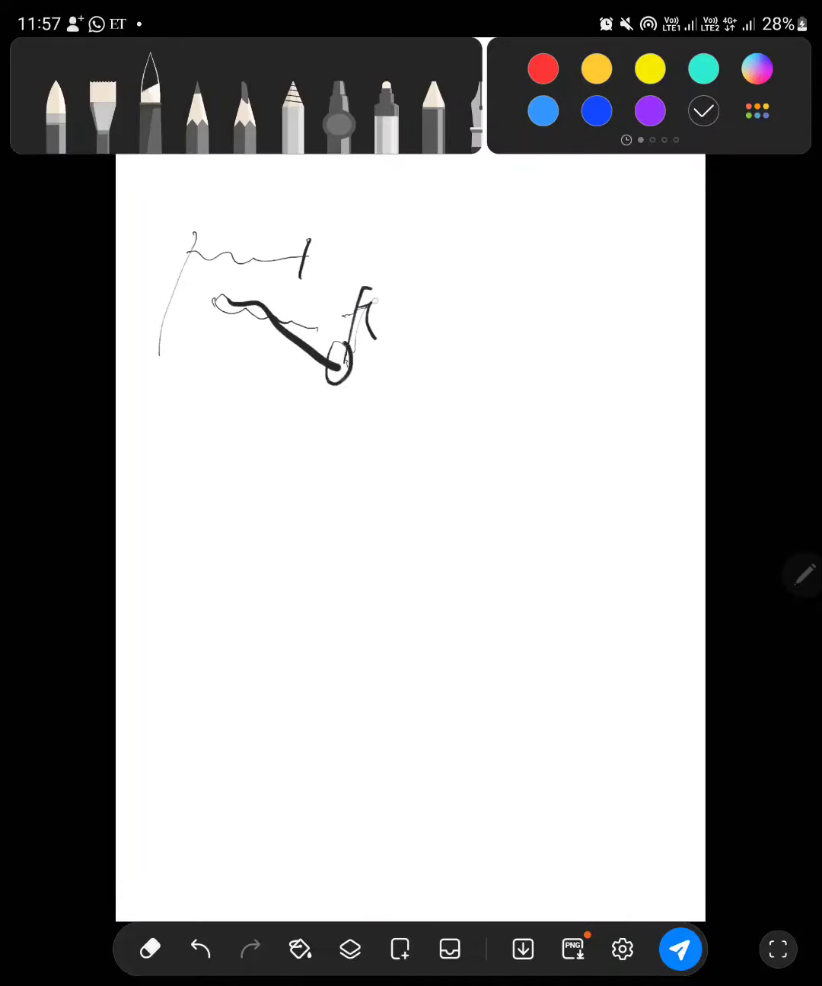
Step: Write 'fix' beside the loop, add a thick down arrow, and extend the bottom swirl
drag(362, 304, 396, 358)
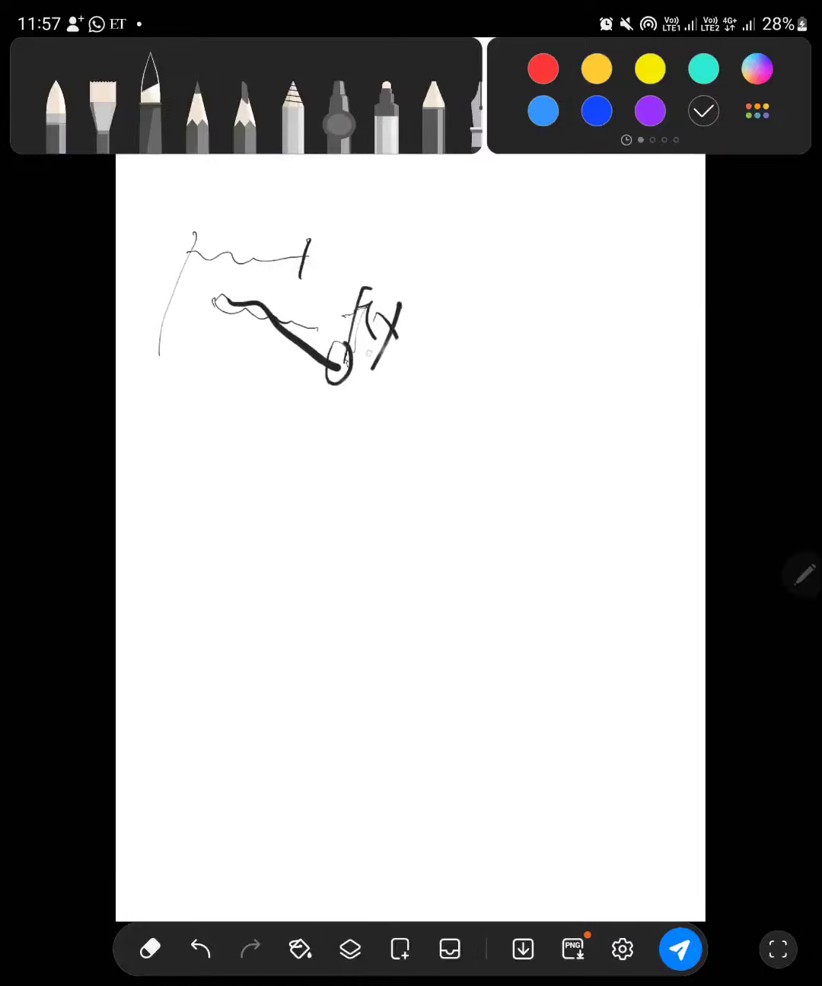
drag(342, 365, 354, 465)
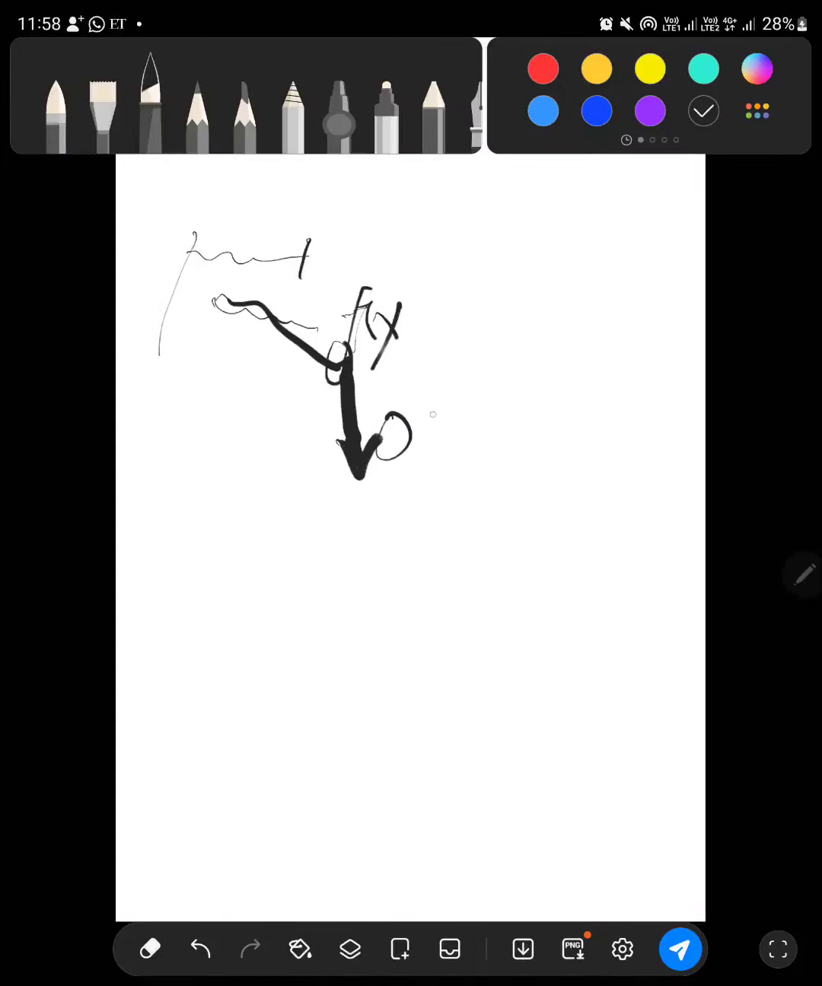
drag(426, 442, 525, 373)
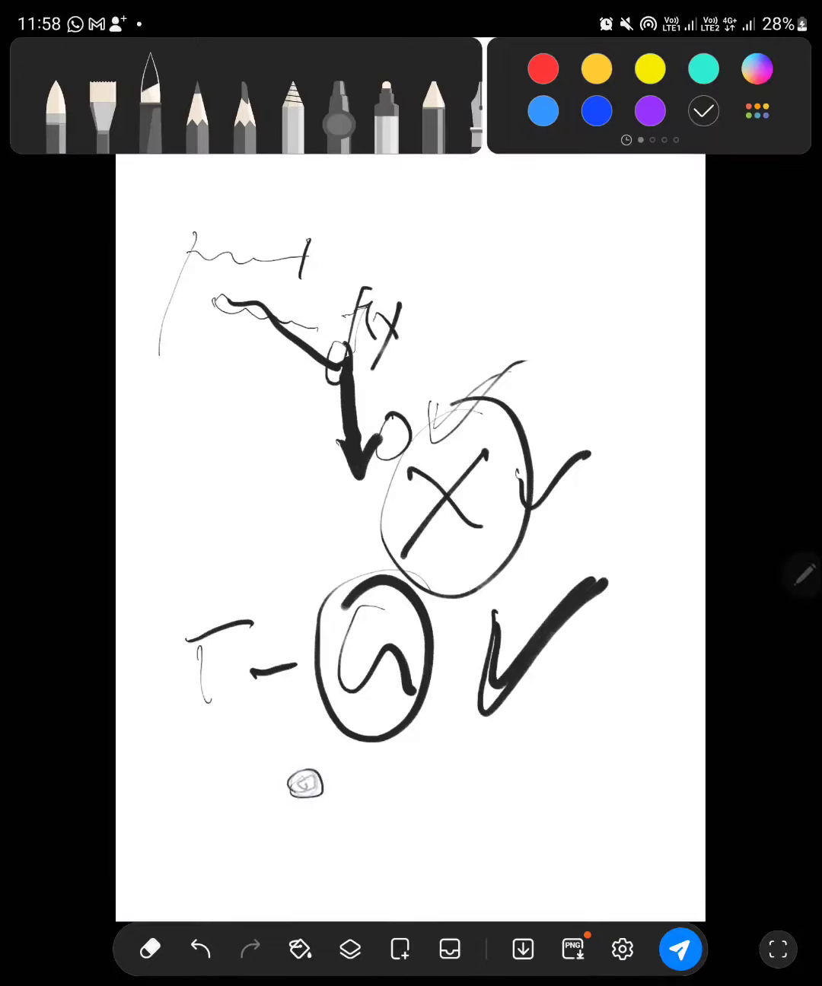
drag(304, 784, 358, 773)
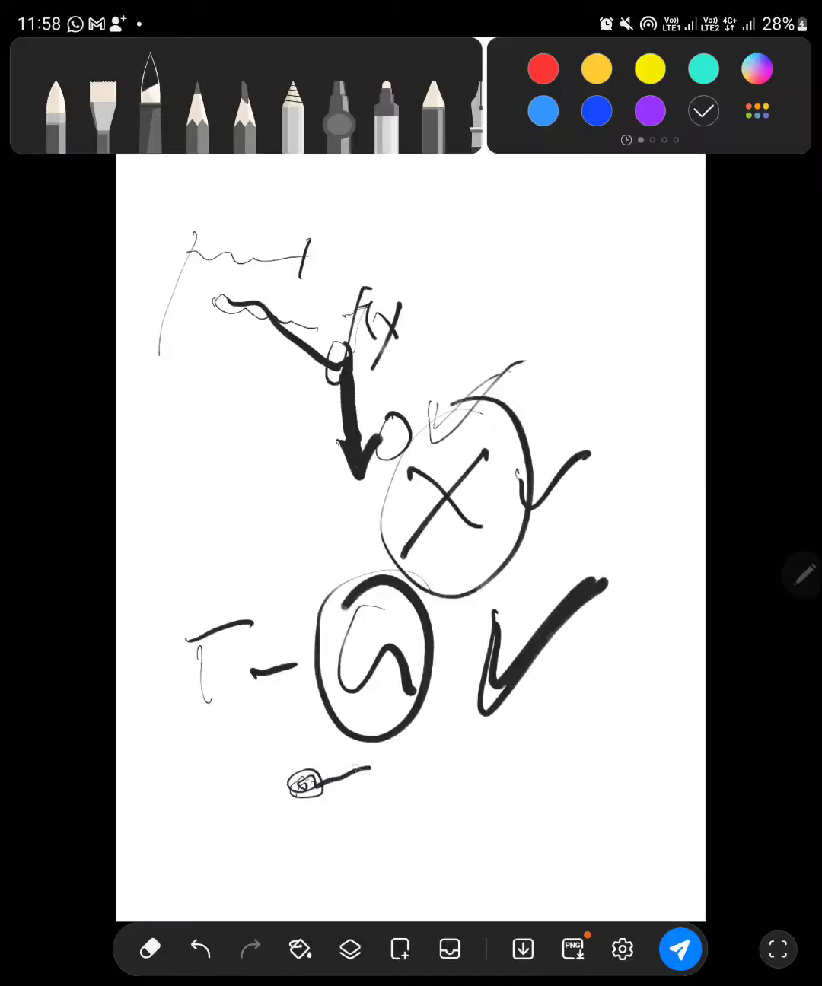